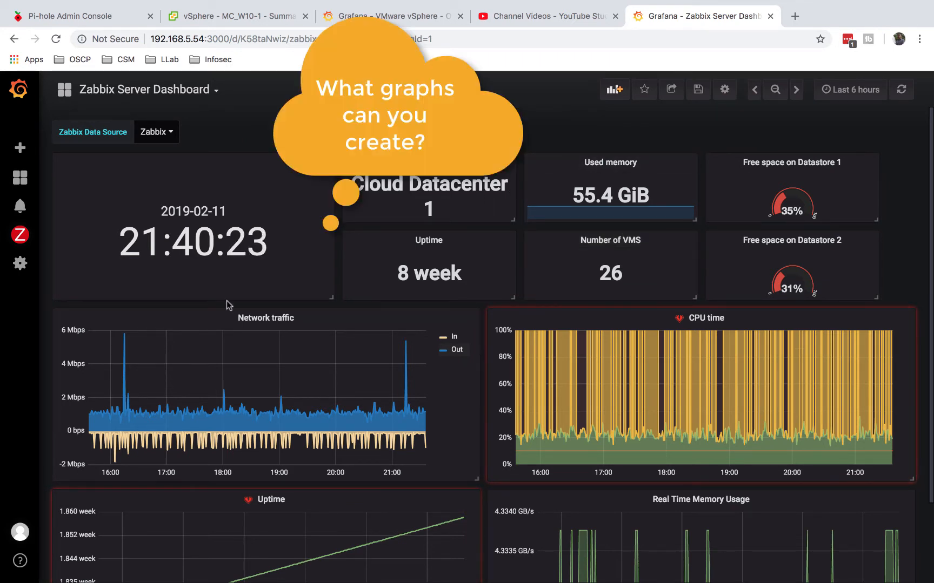
pyautogui.moveTo(169, 150)
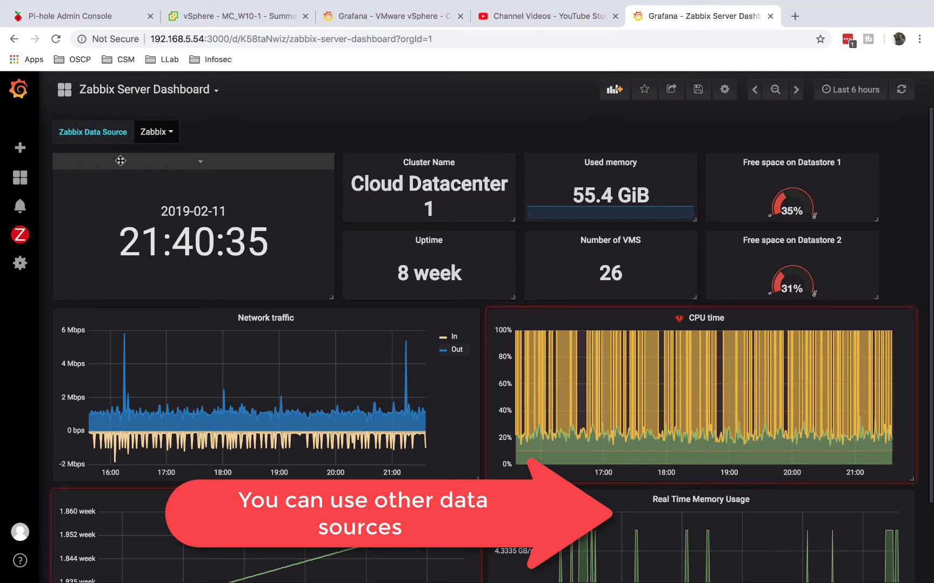
# Review the configured data sources and open the InfluxDB data source settings.
pyautogui.click(20, 262)
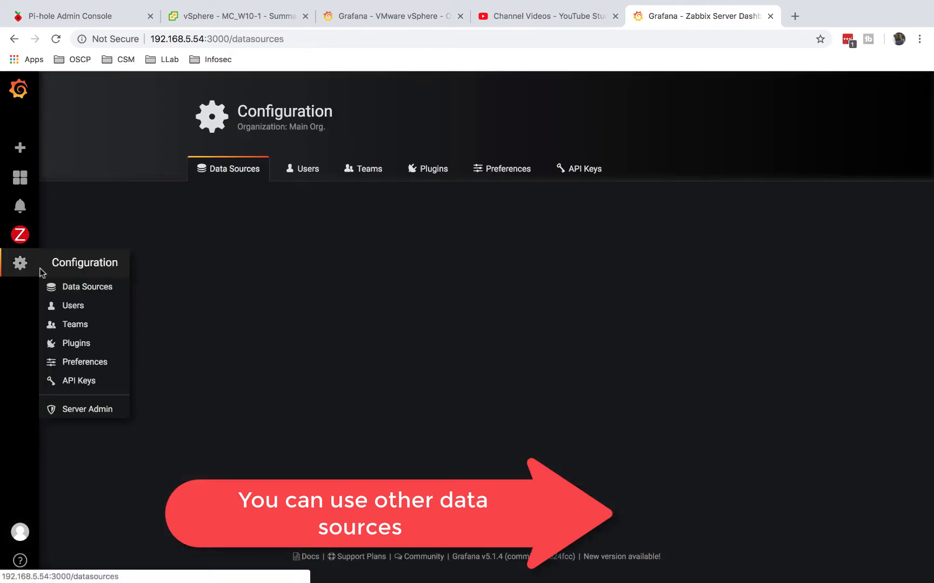
pyautogui.click(86, 287)
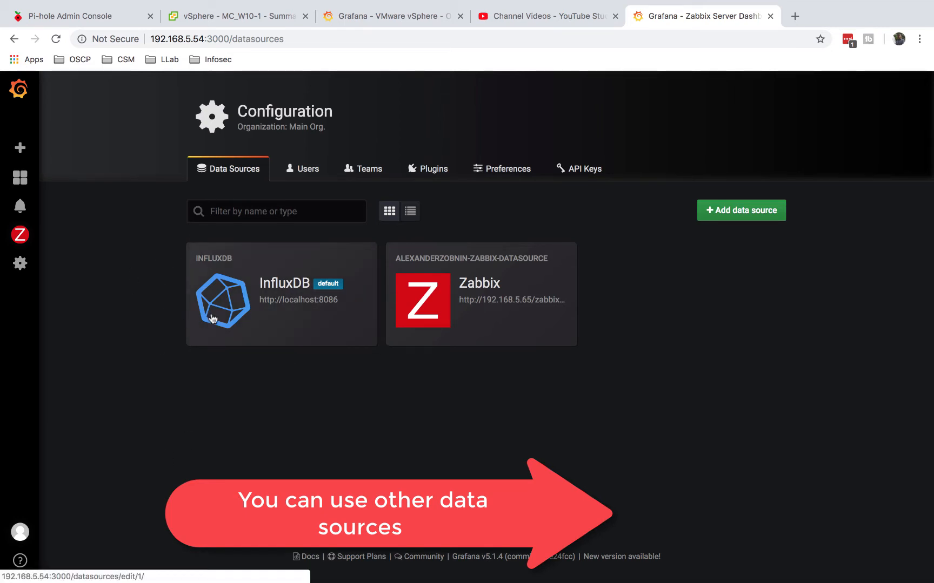
pyautogui.moveTo(353, 239)
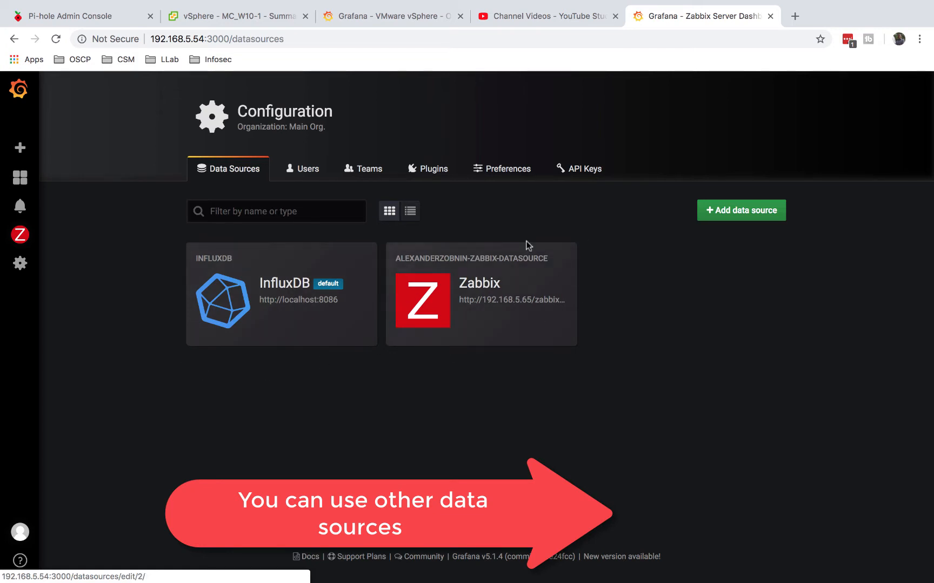
pyautogui.moveTo(526, 304)
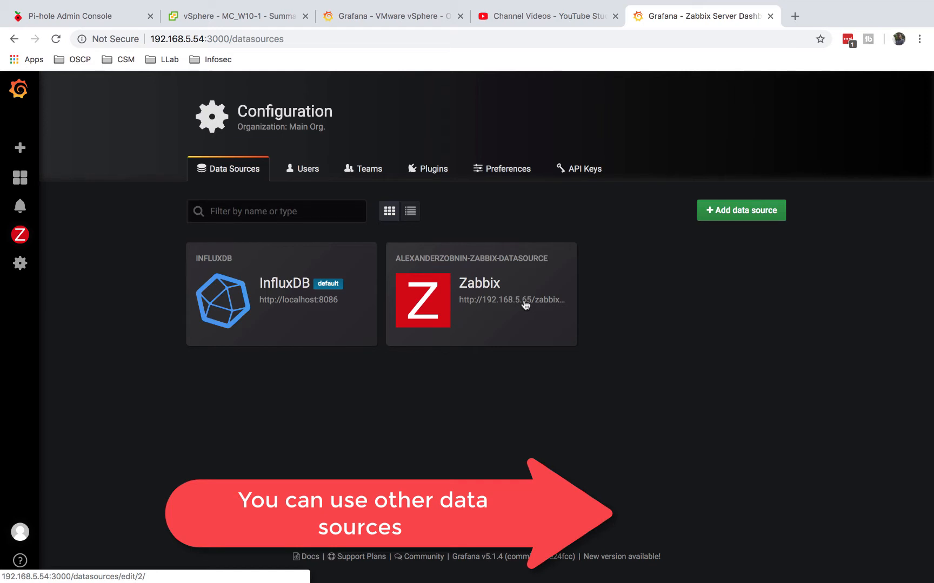
pyautogui.moveTo(709, 239)
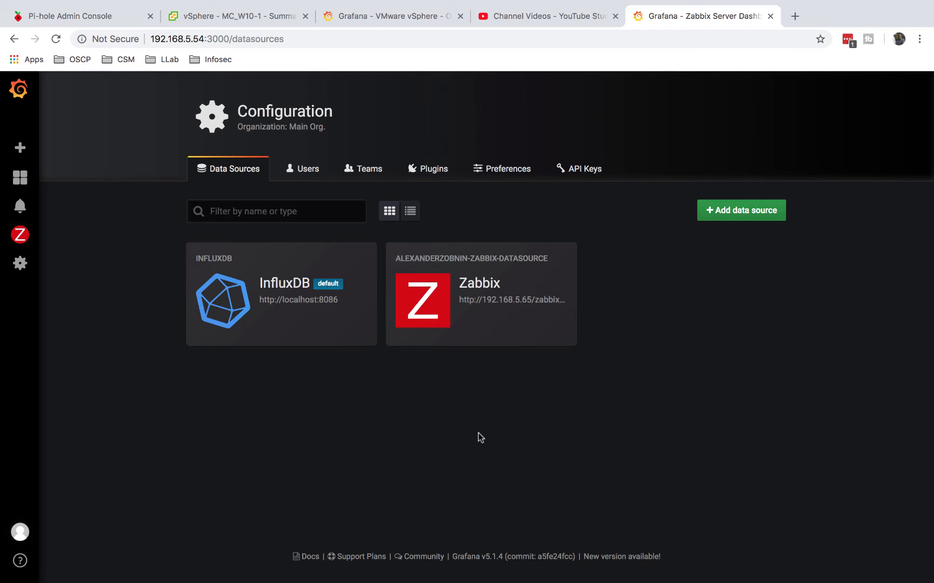
pyautogui.moveTo(252, 348)
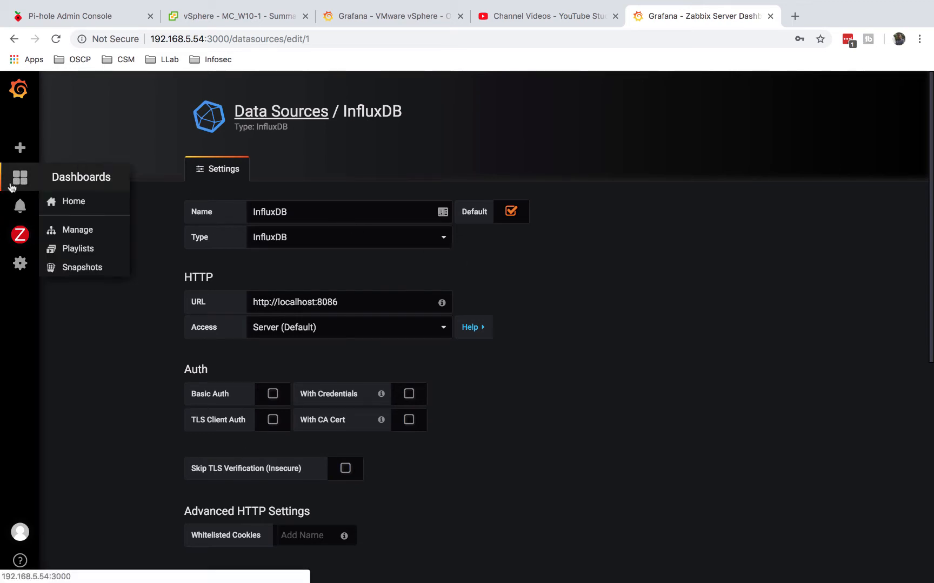
# On the VMware vSphere - Overview dashboard, edit the WAN Traffic graph and then the WAN Inbound singlestat to see its InfluxDB query.
pyautogui.click(73, 201)
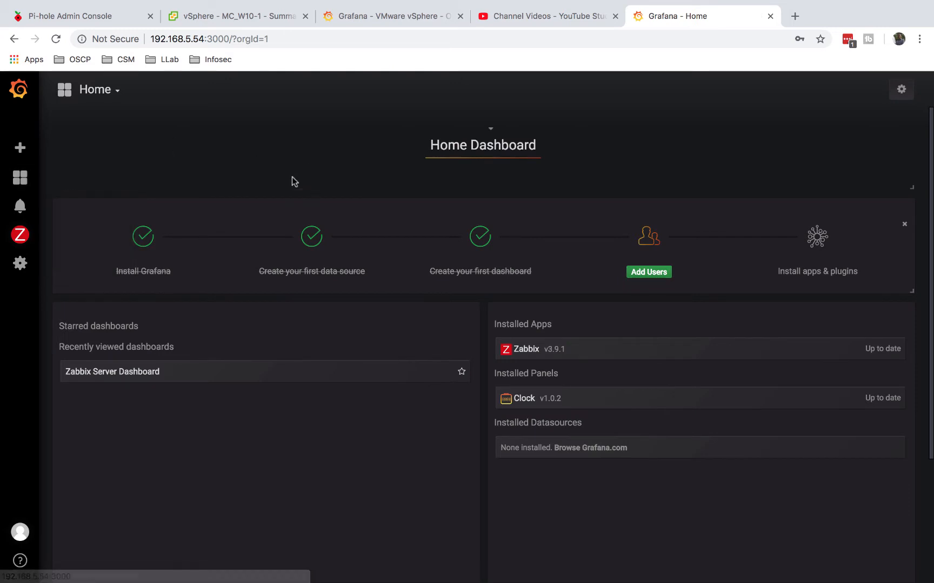
pyautogui.click(392, 15)
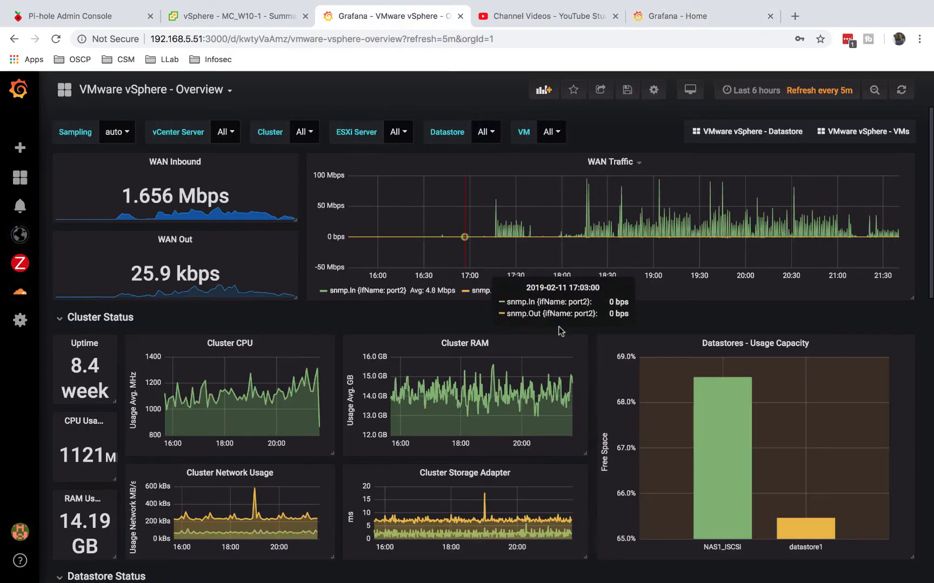
pyautogui.moveTo(610, 214)
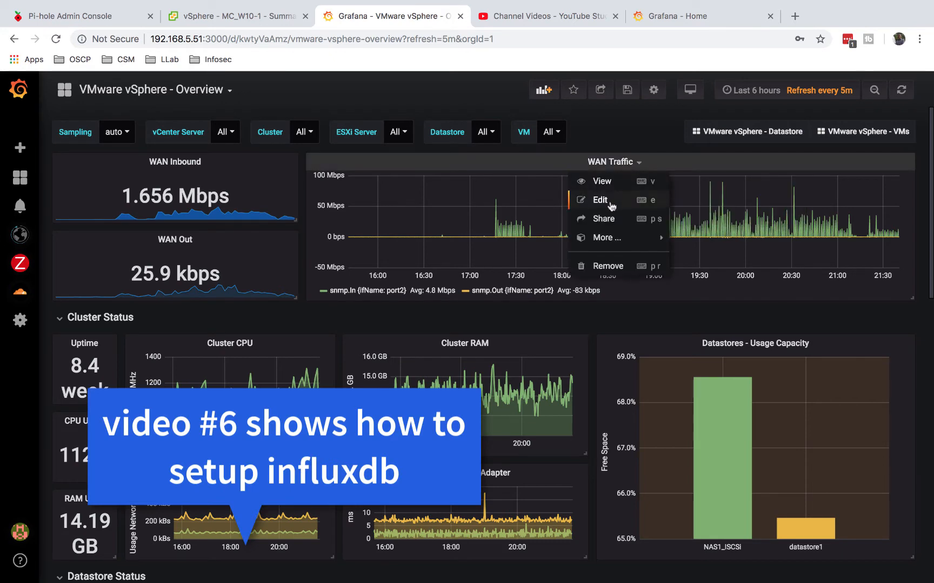
pyautogui.click(600, 199)
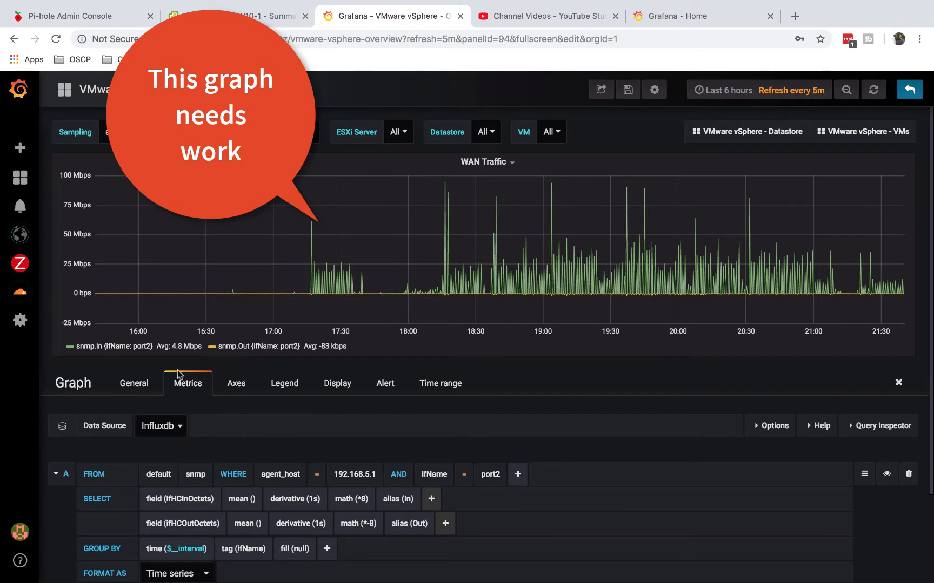
pyautogui.moveTo(331, 239)
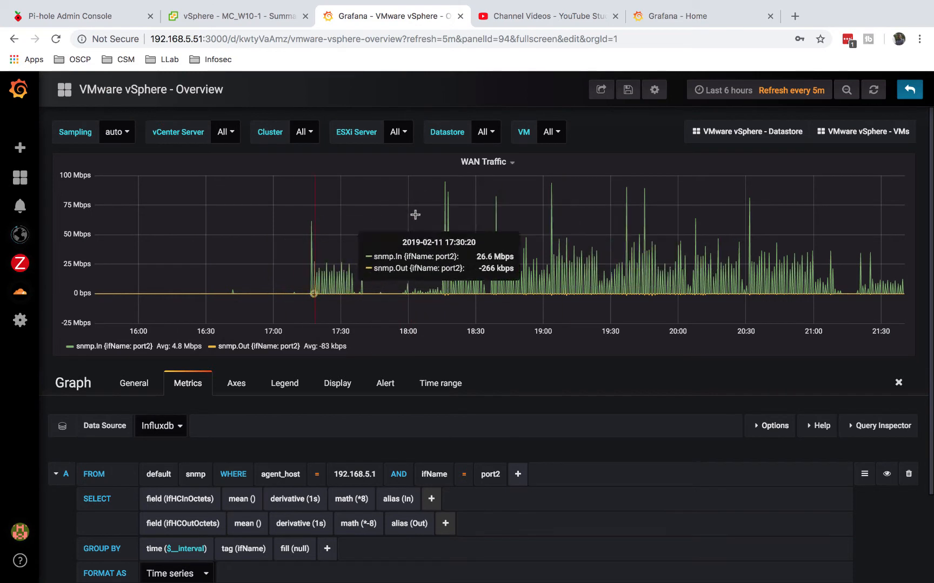
pyautogui.moveTo(457, 308)
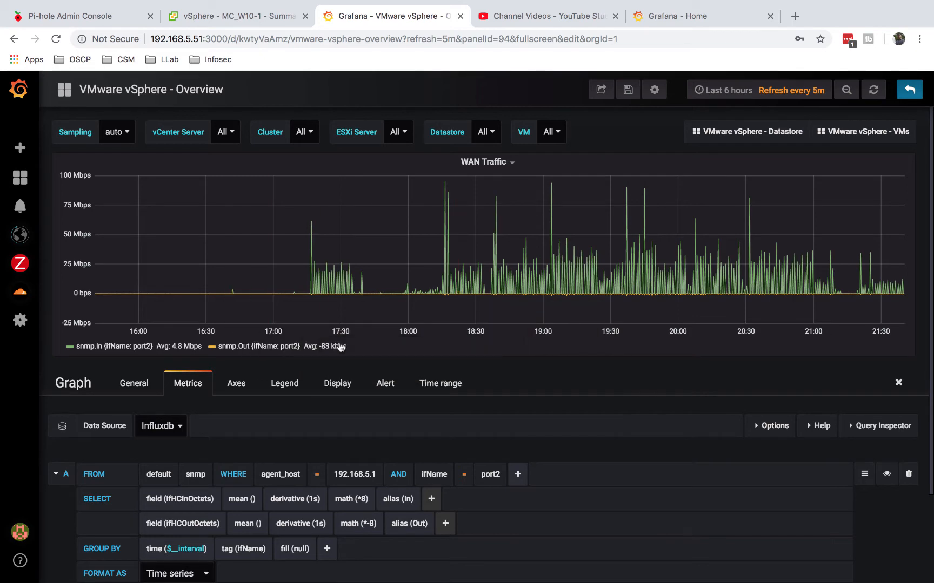
pyautogui.scroll(-3)
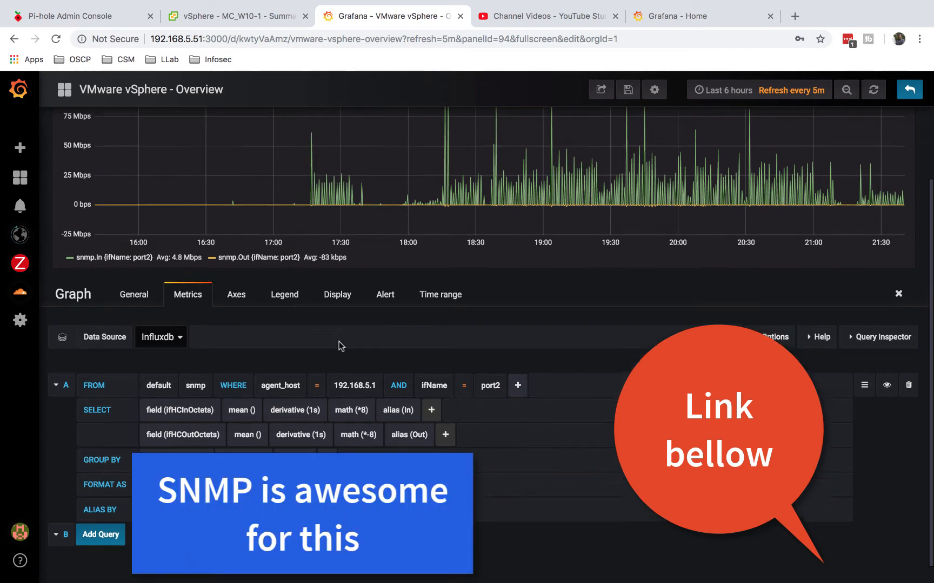
pyautogui.click(910, 90)
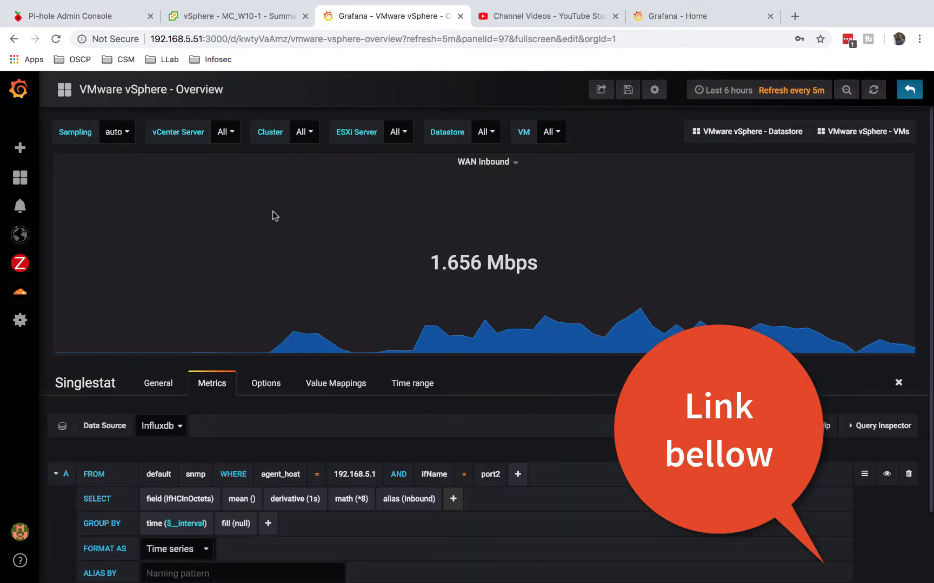
pyautogui.moveTo(227, 330)
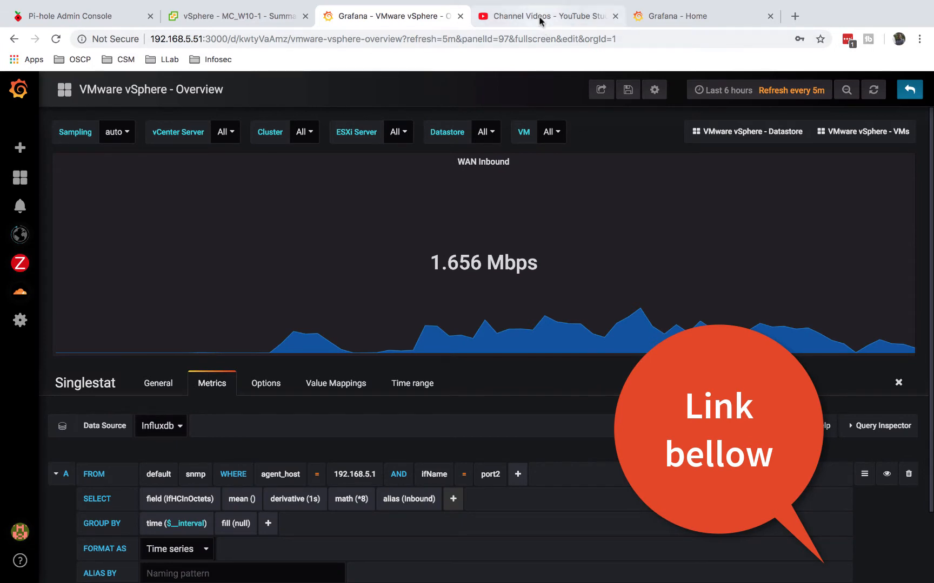
# From YouTube Studio's uploads list, go to the I.T Security Labs channel's public YouTube page.
pyautogui.click(543, 16)
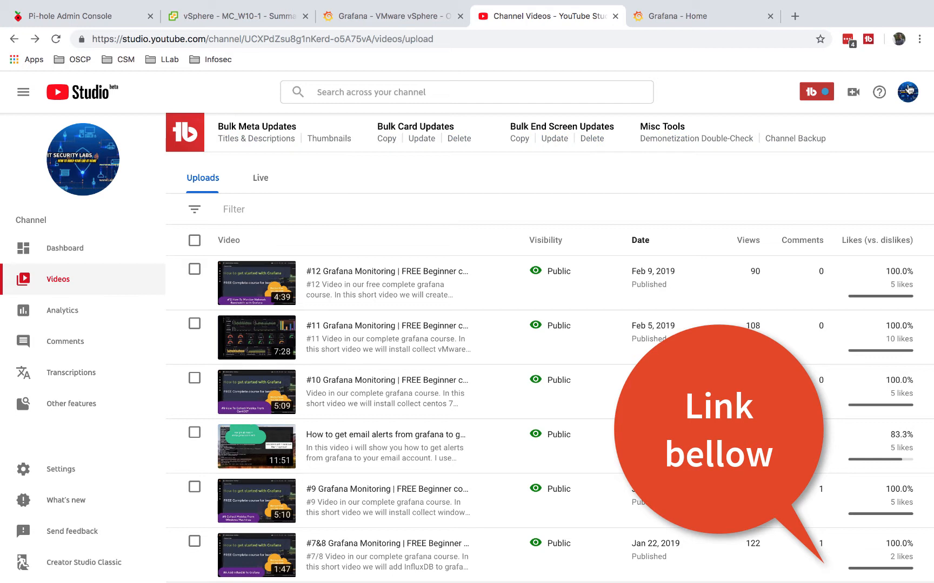
pyautogui.click(908, 92)
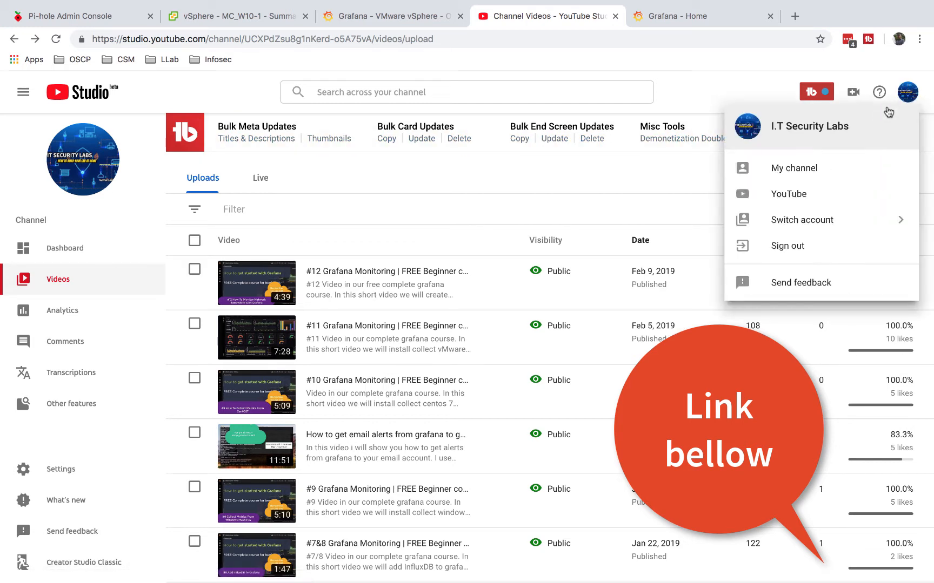
pyautogui.click(390, 15)
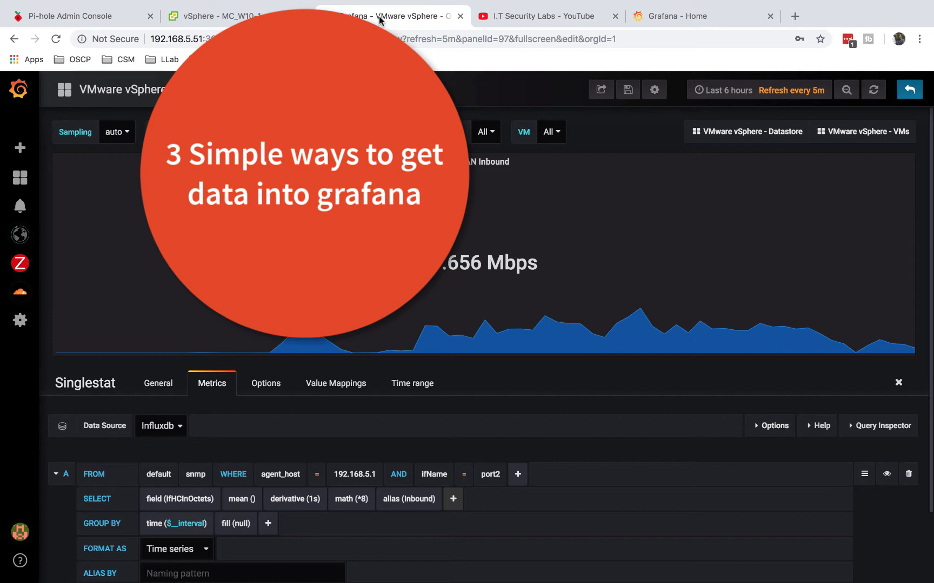
pyautogui.moveTo(19, 264)
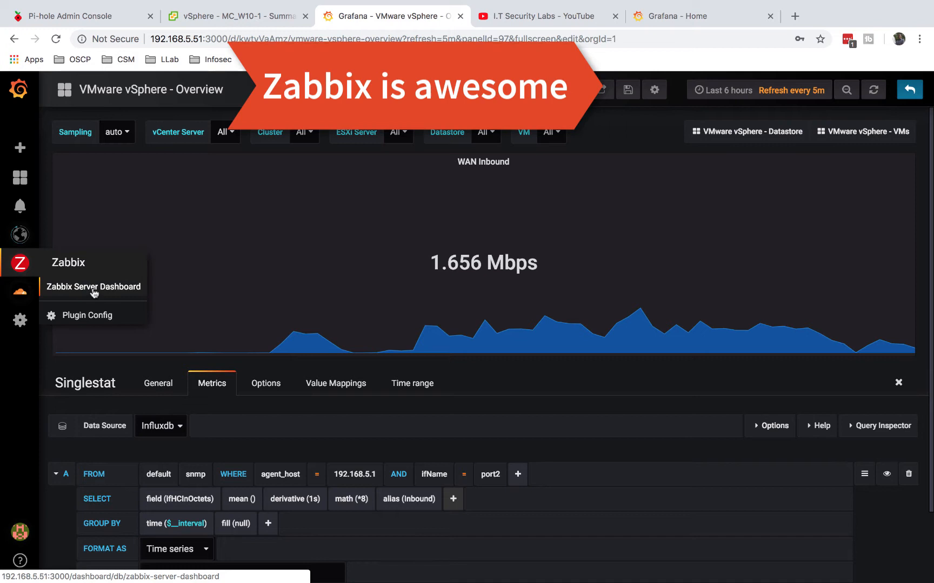
# Bring up the Zabbix Server Dashboard with cluster stats and traffic graphs, then the Configuration menu.
pyautogui.click(93, 287)
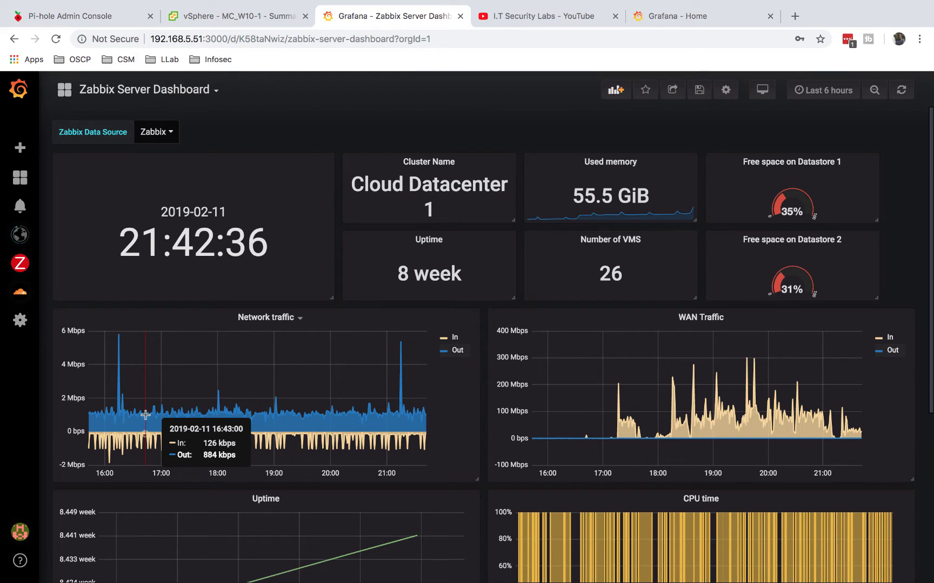
pyautogui.moveTo(514, 291)
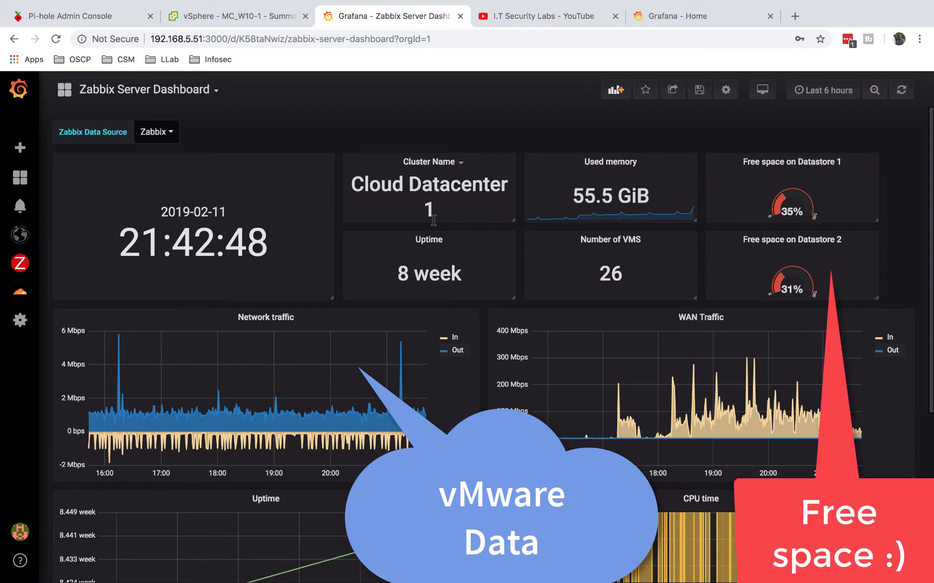
pyautogui.click(20, 320)
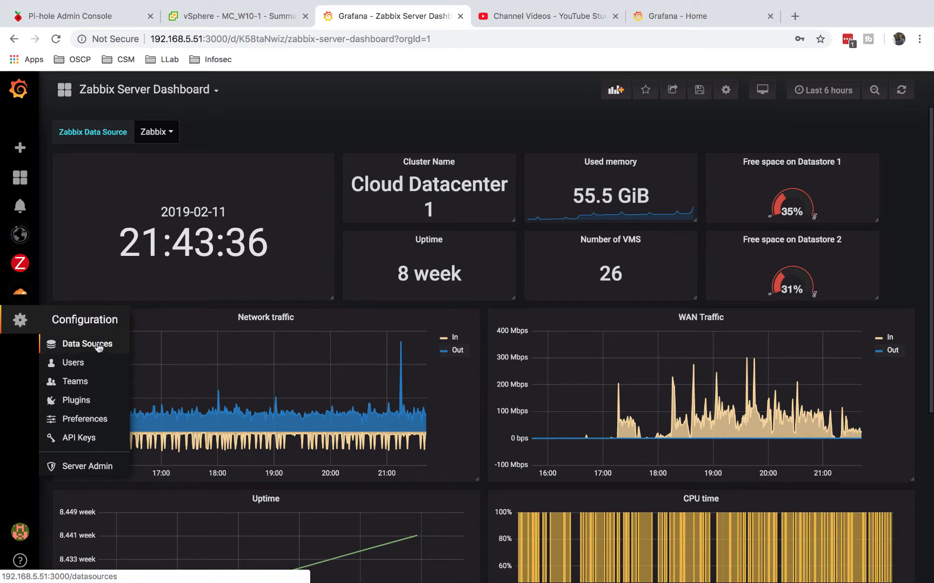
# List the data sources (cloudflare, InfluxDB, raintank, raintankEvents, Zabbix), glancing at the other instance's home in between.
pyautogui.click(88, 343)
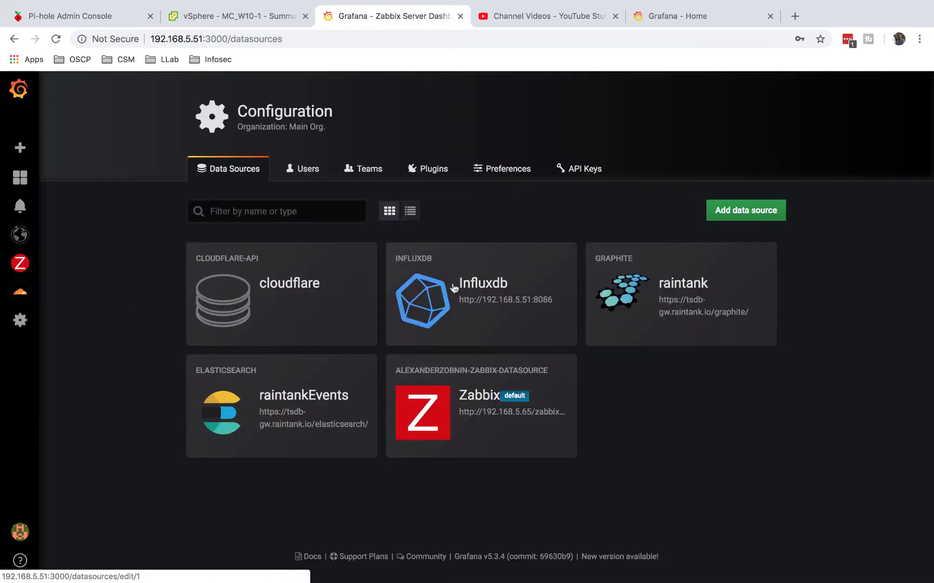
pyautogui.moveTo(519, 275)
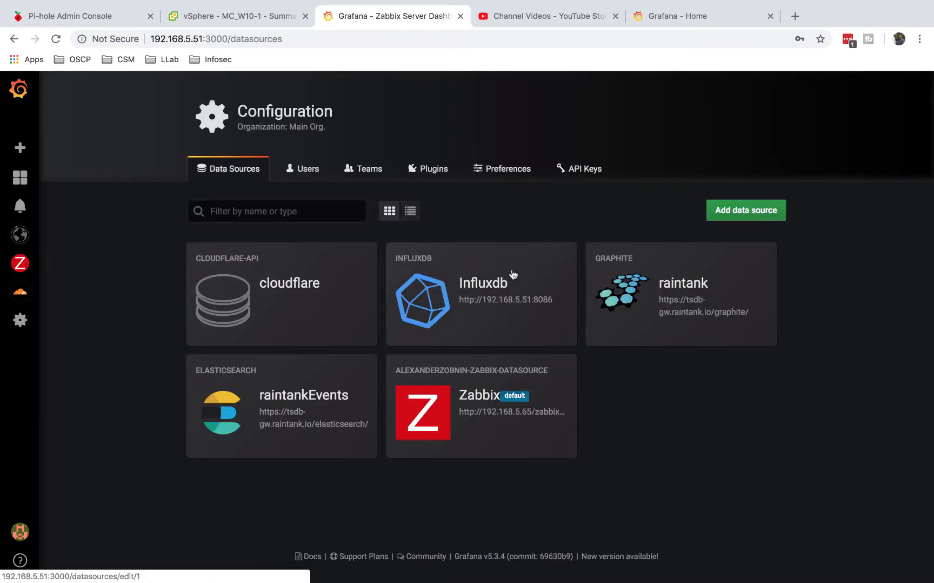
pyautogui.moveTo(472, 308)
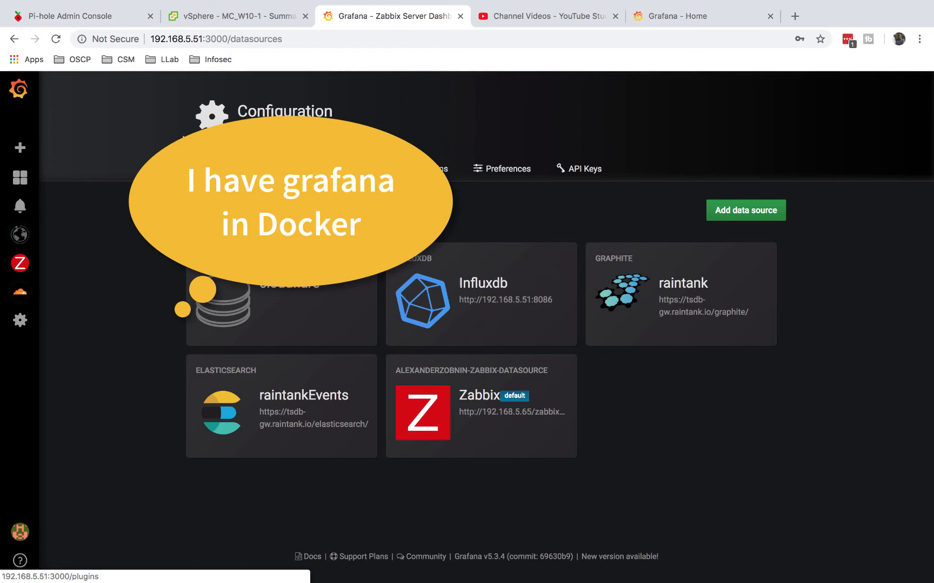
pyautogui.moveTo(156, 266)
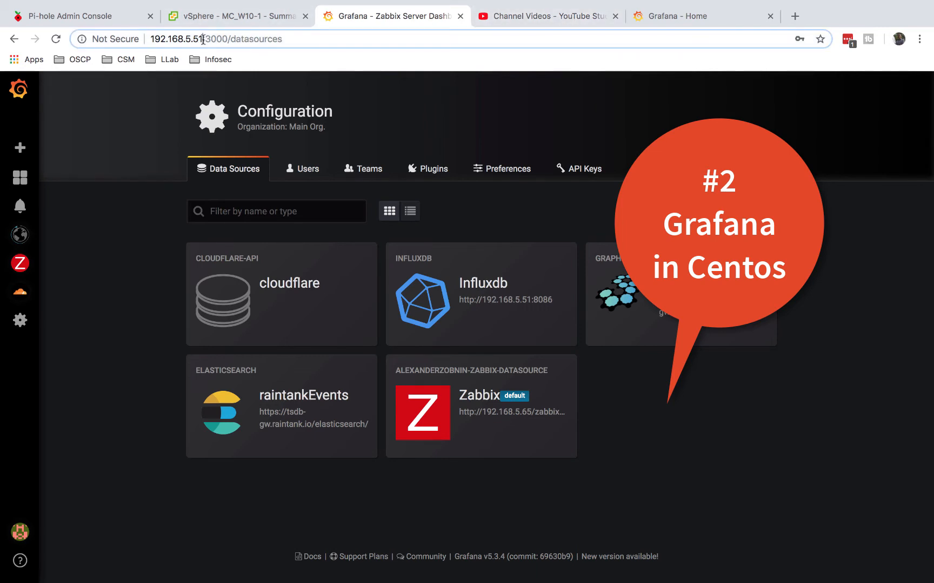
pyautogui.click(686, 15)
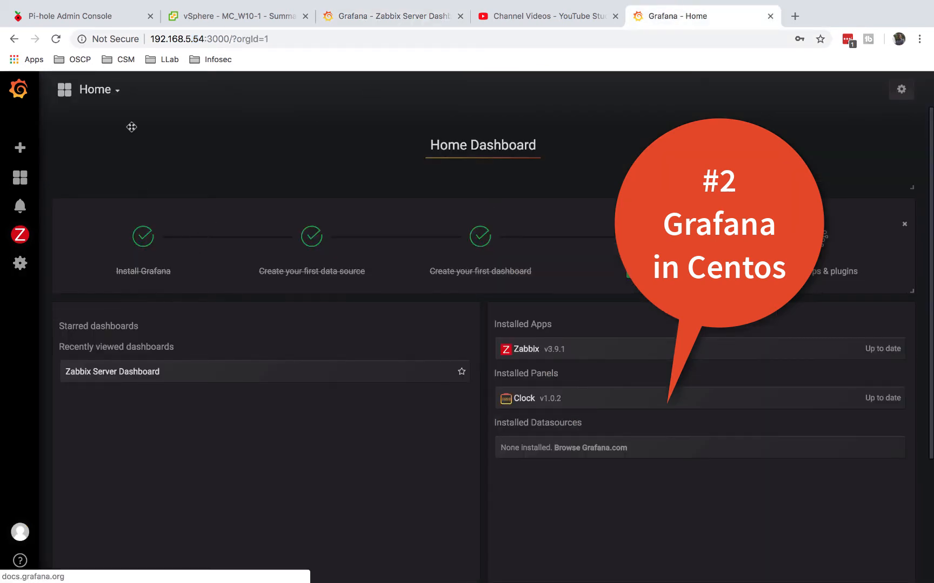
pyautogui.click(192, 39)
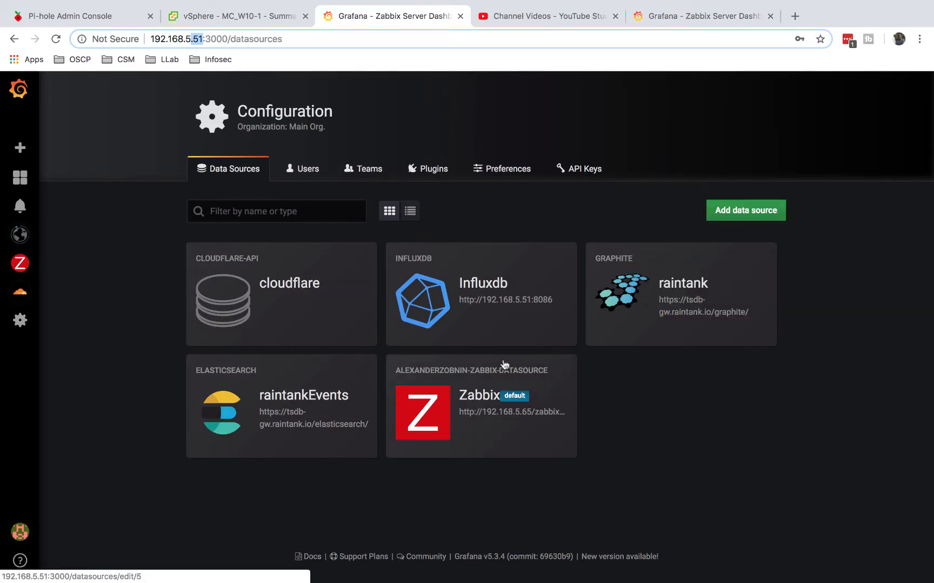
pyautogui.moveTo(465, 403)
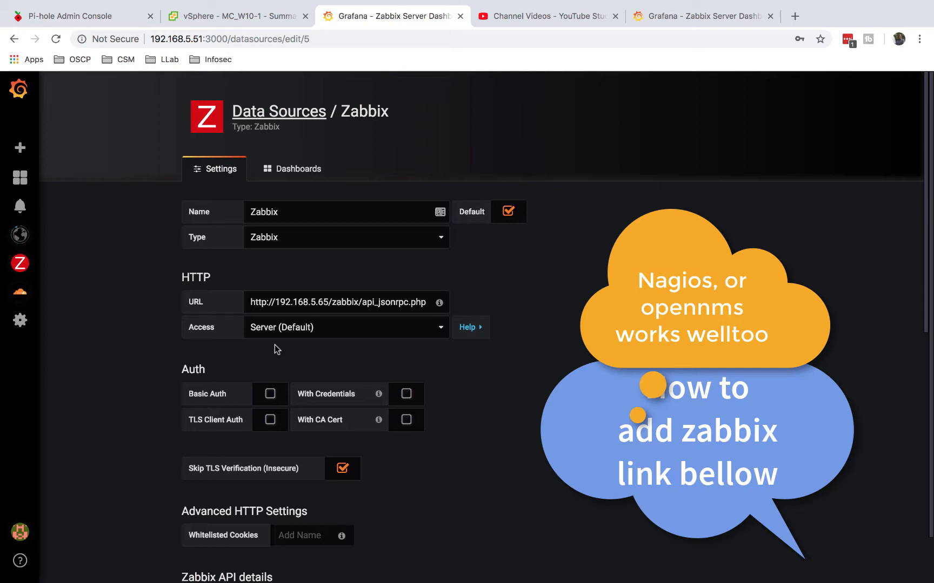
pyautogui.click(20, 264)
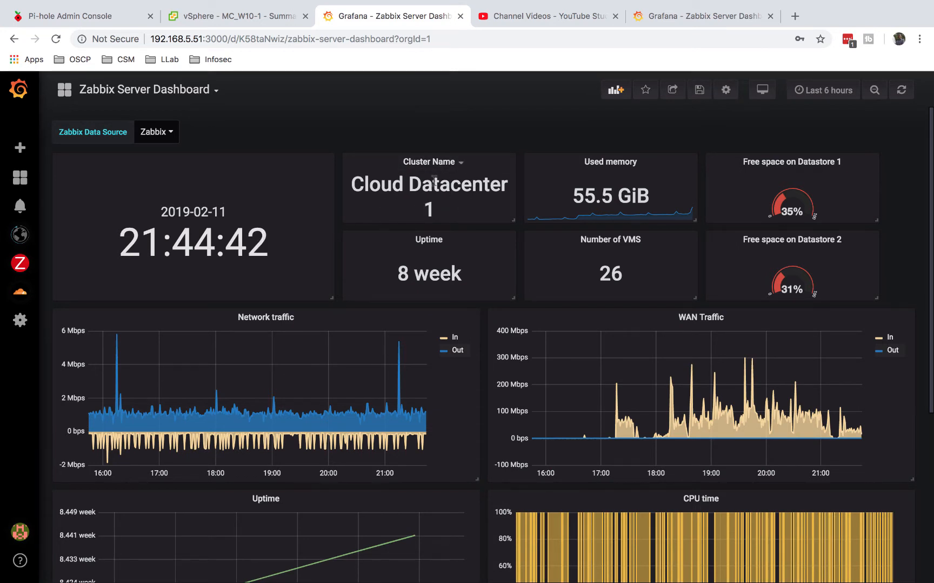
pyautogui.moveTo(281, 49)
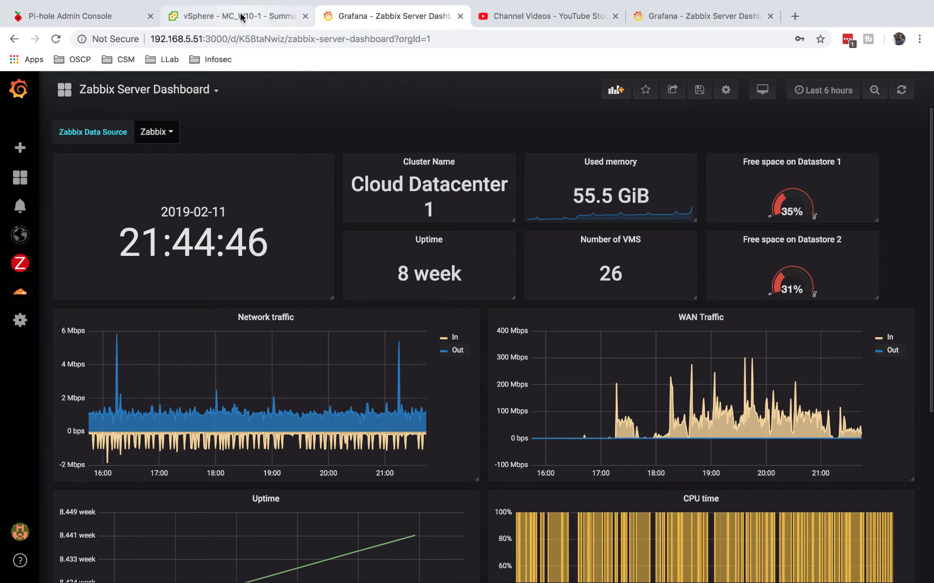
pyautogui.click(237, 15)
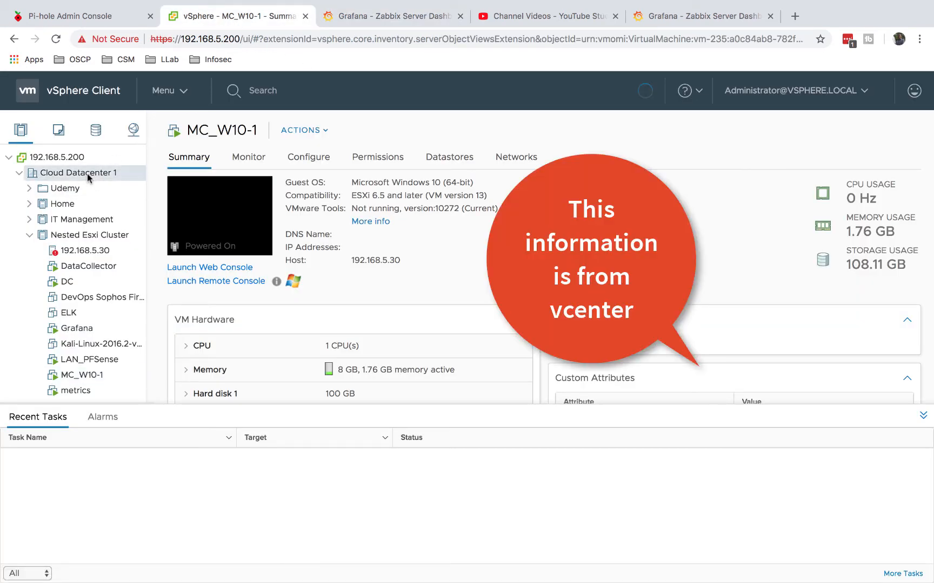
pyautogui.click(77, 173)
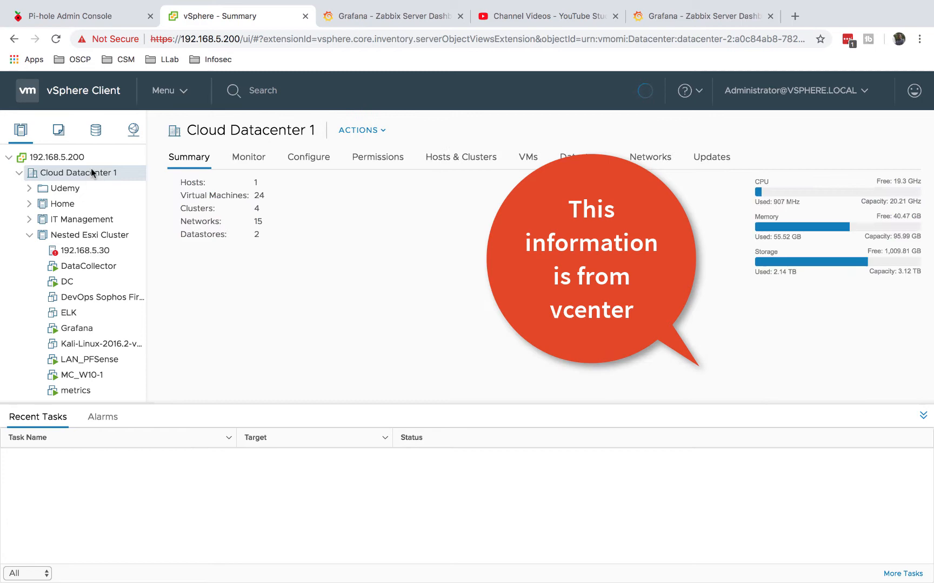
pyautogui.click(393, 15)
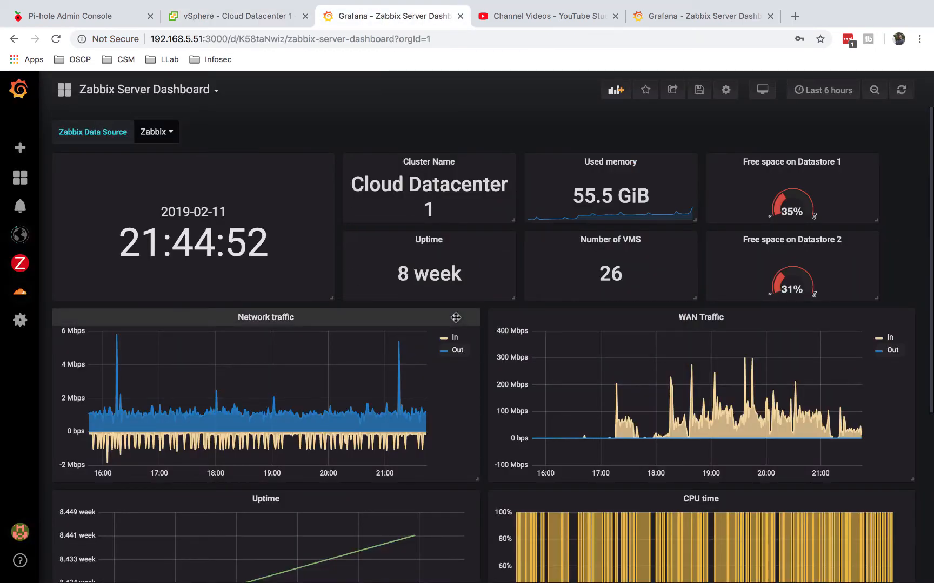
# Edit the Zabbix Server Dashboard's WAN Traffic graph to reveal its InfluxDB SNMP port2 query.
pyautogui.scroll(-3)
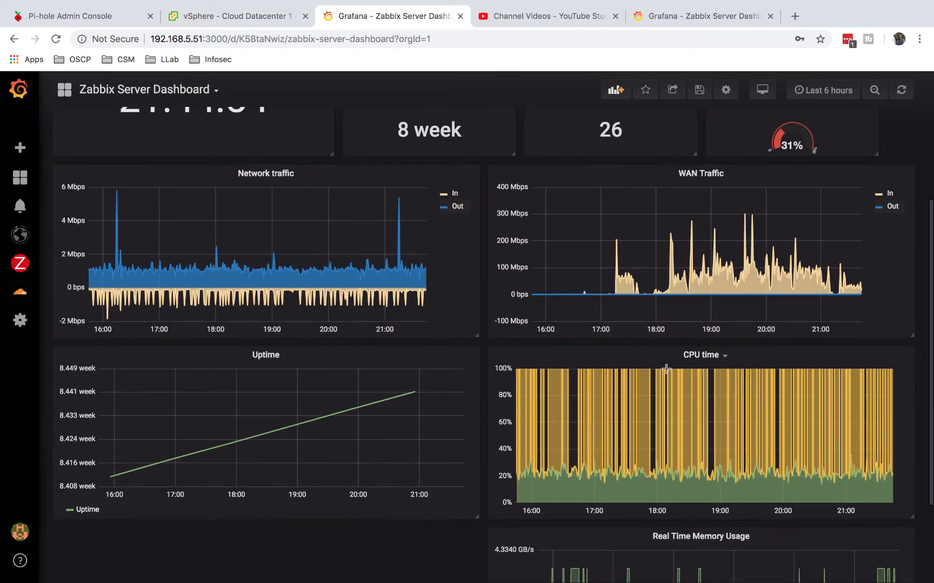
pyautogui.moveTo(687, 236)
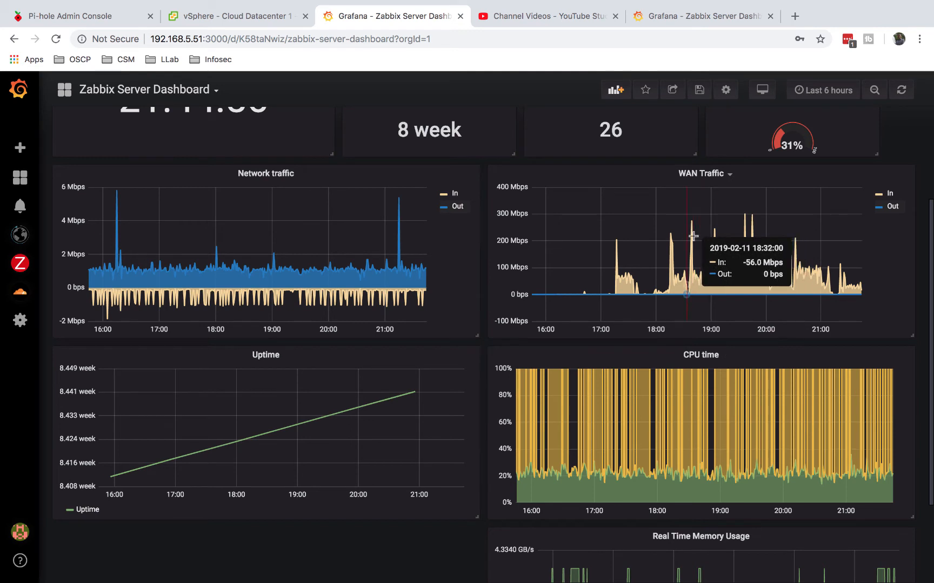
pyautogui.click(728, 174)
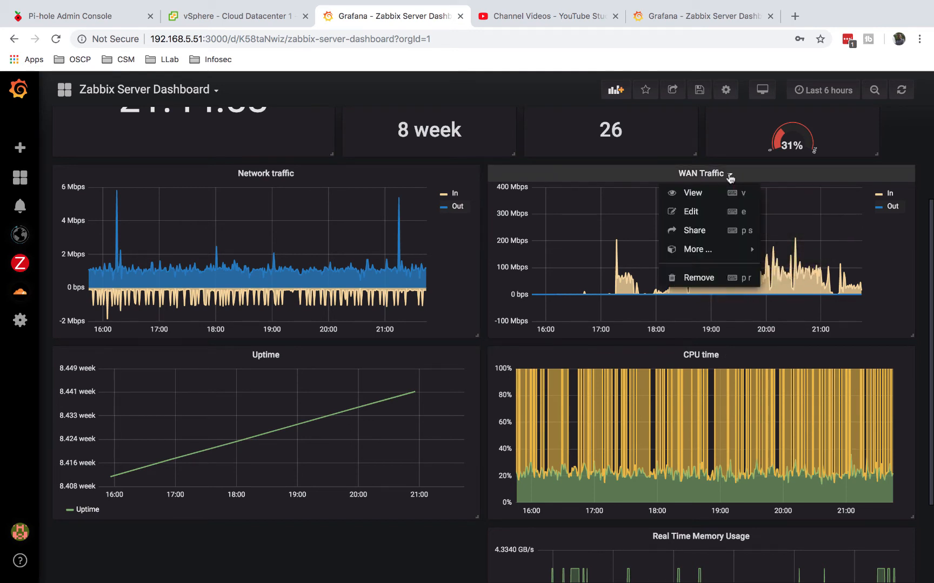
pyautogui.click(689, 212)
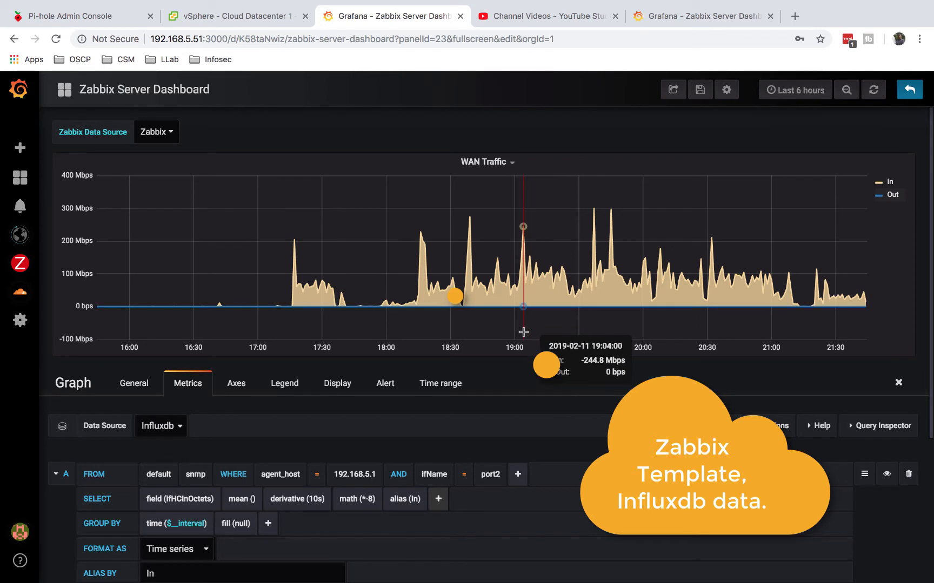
pyautogui.moveTo(211, 357)
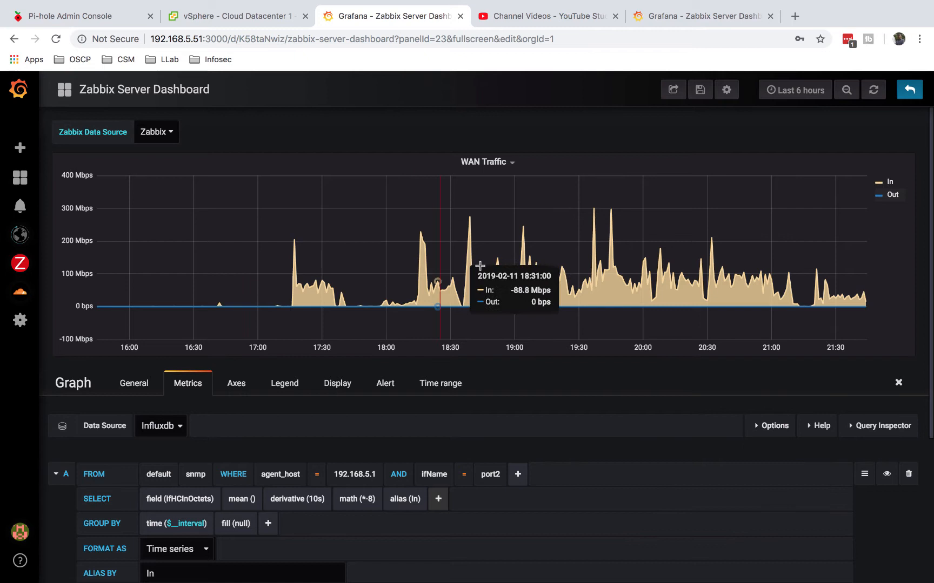
pyautogui.moveTo(452, 290)
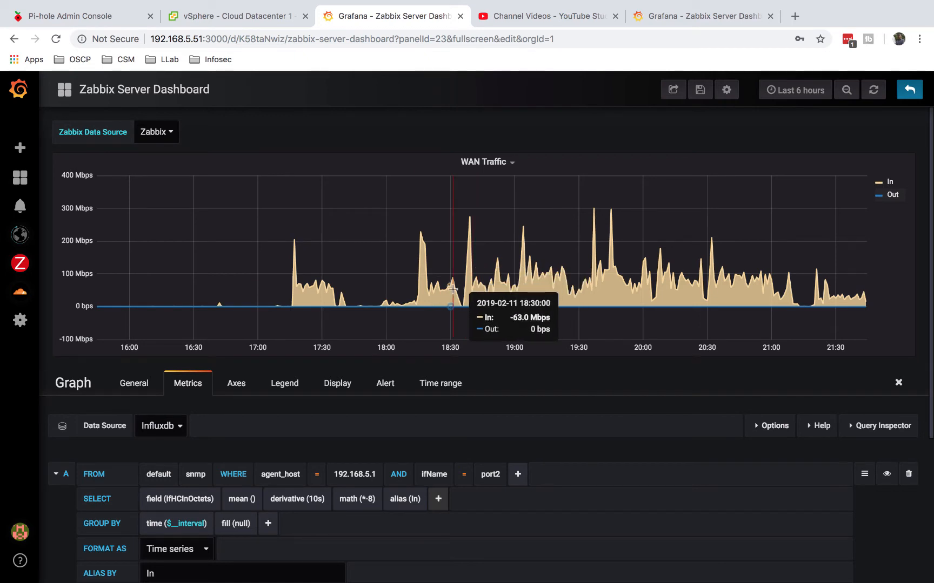
pyautogui.moveTo(674, 274)
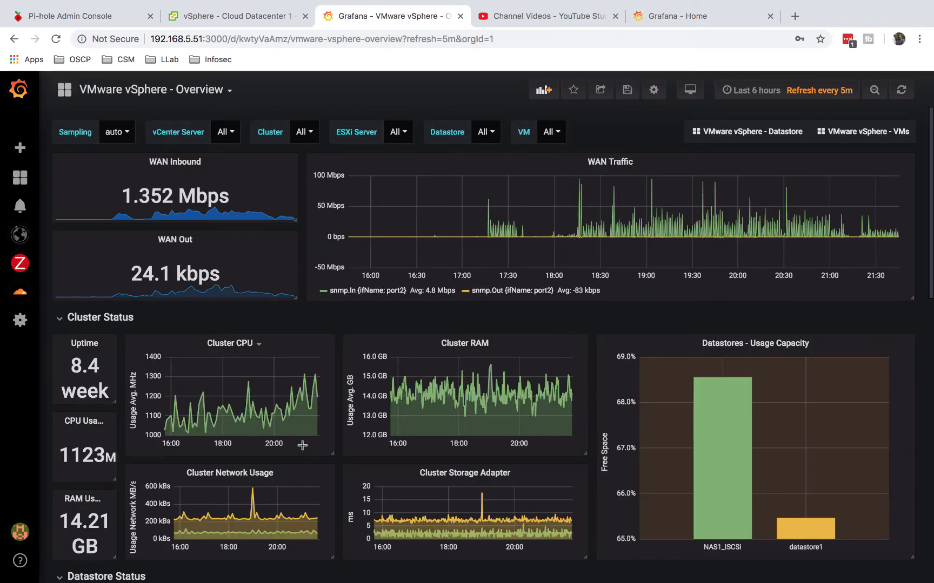
pyautogui.moveTo(640, 171)
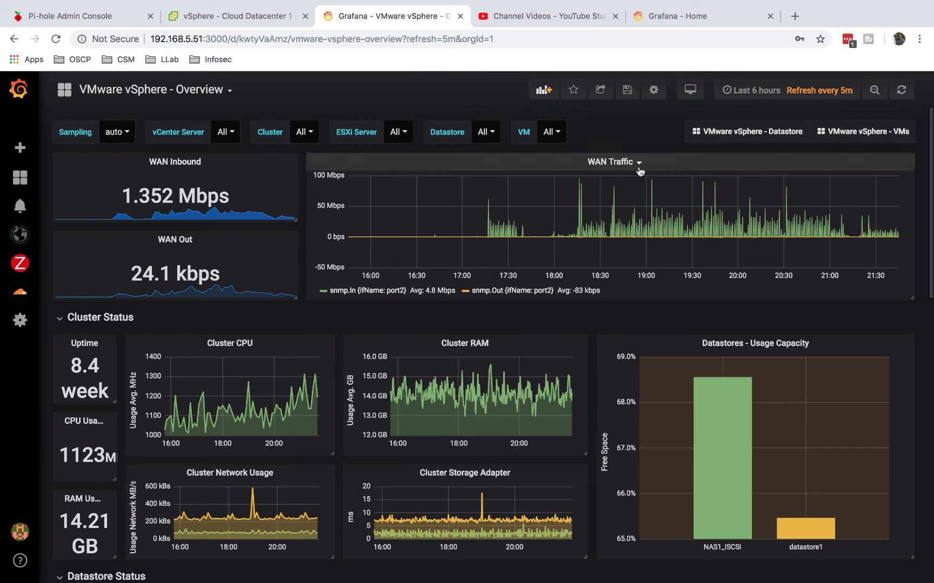
# Edit the WAN Traffic panels on the vSphere and Zabbix dashboards, compare their queries, then view the .54 server's Zabbix dashboard.
pyautogui.click(636, 162)
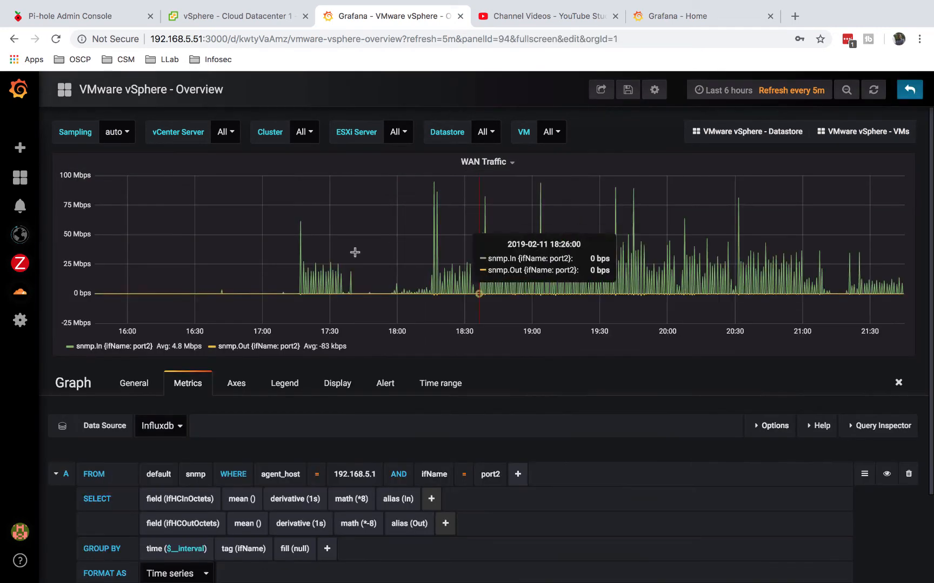
pyautogui.moveTo(234, 25)
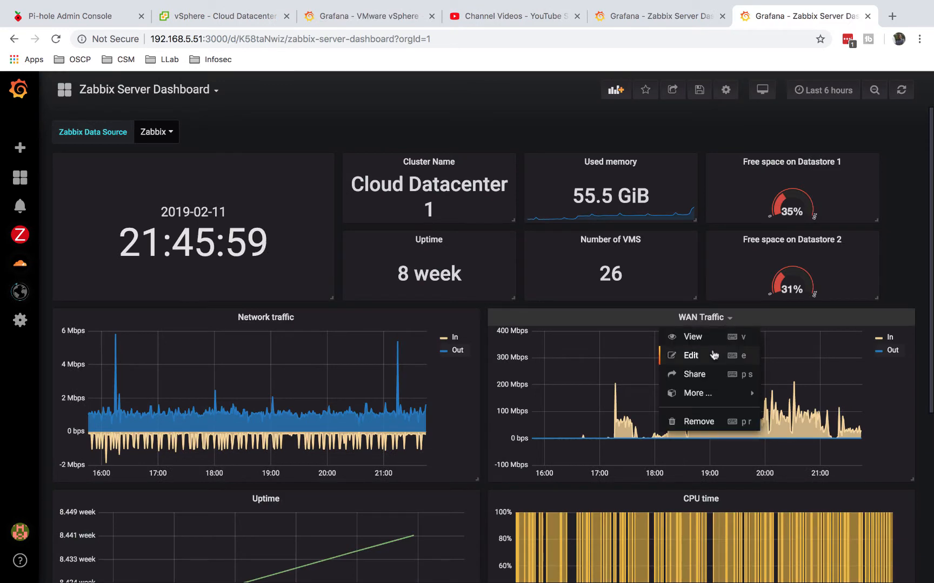
pyautogui.click(689, 356)
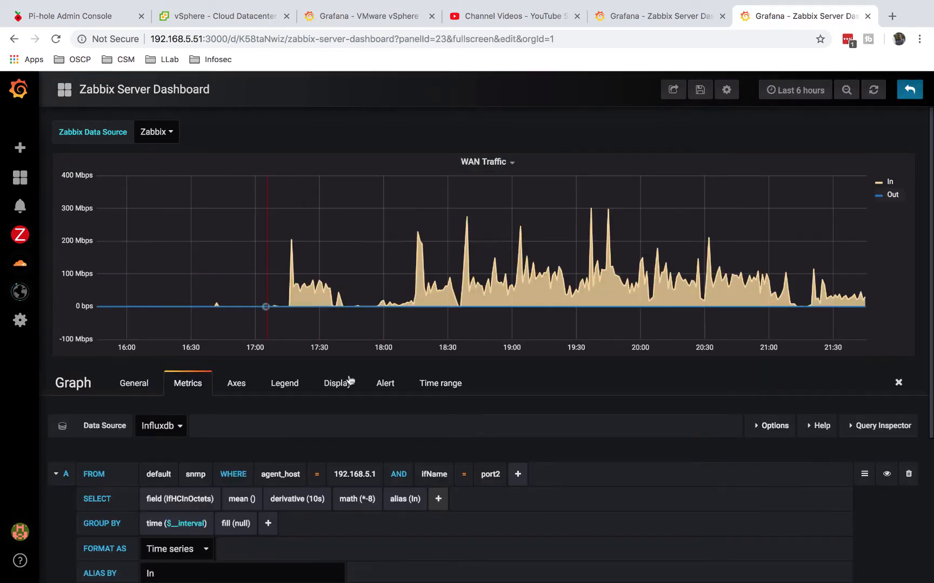
pyautogui.moveTo(432, 307)
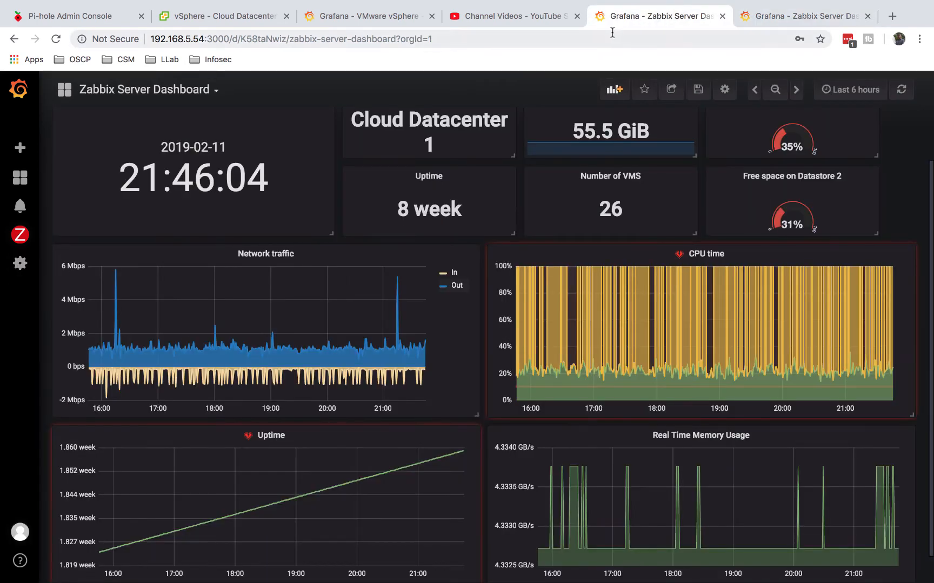
pyautogui.click(372, 16)
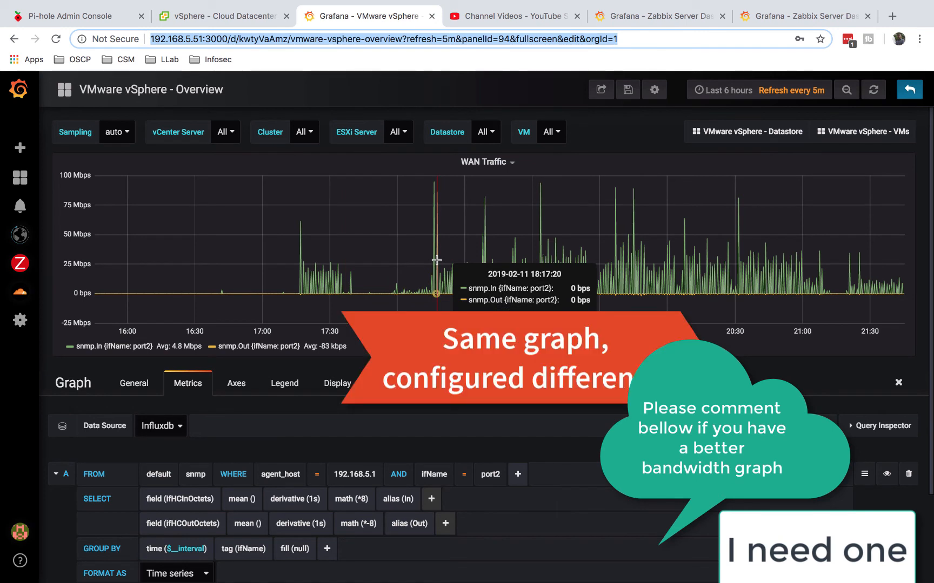
pyautogui.moveTo(437, 251)
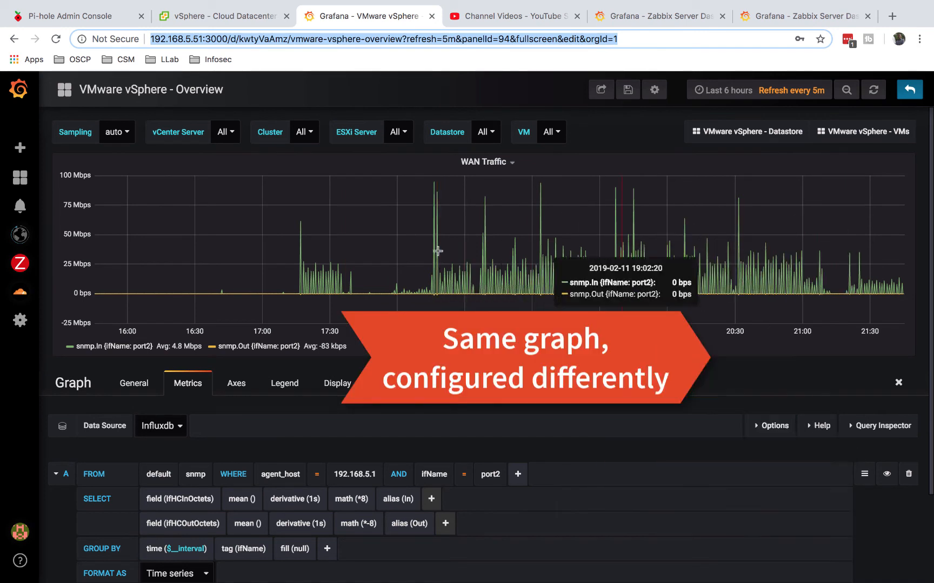
pyautogui.click(793, 15)
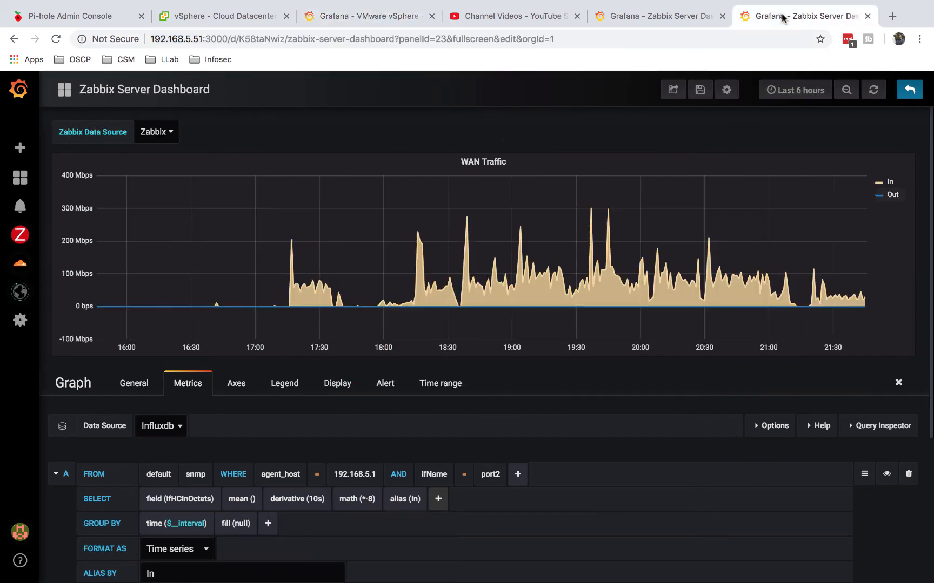
pyautogui.moveTo(733, 275)
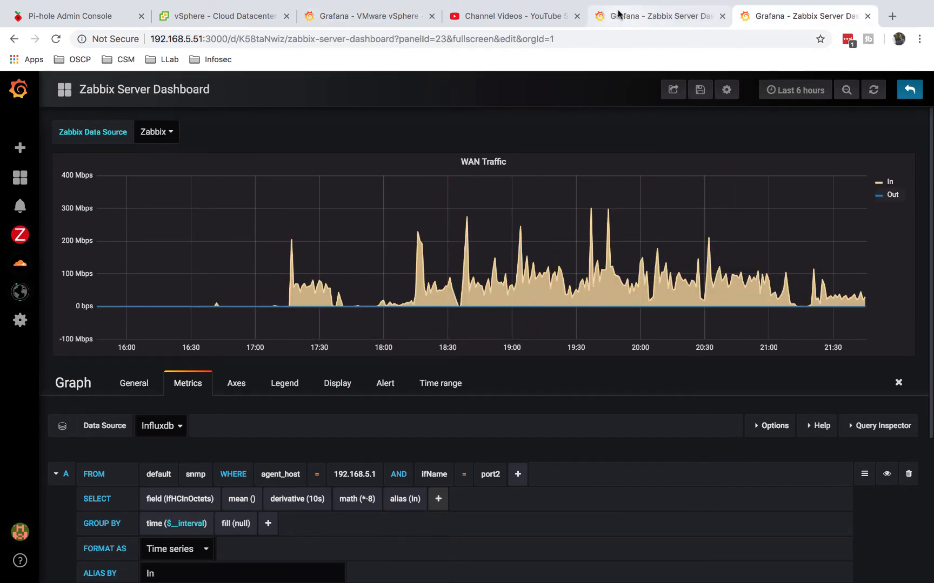
pyautogui.click(909, 90)
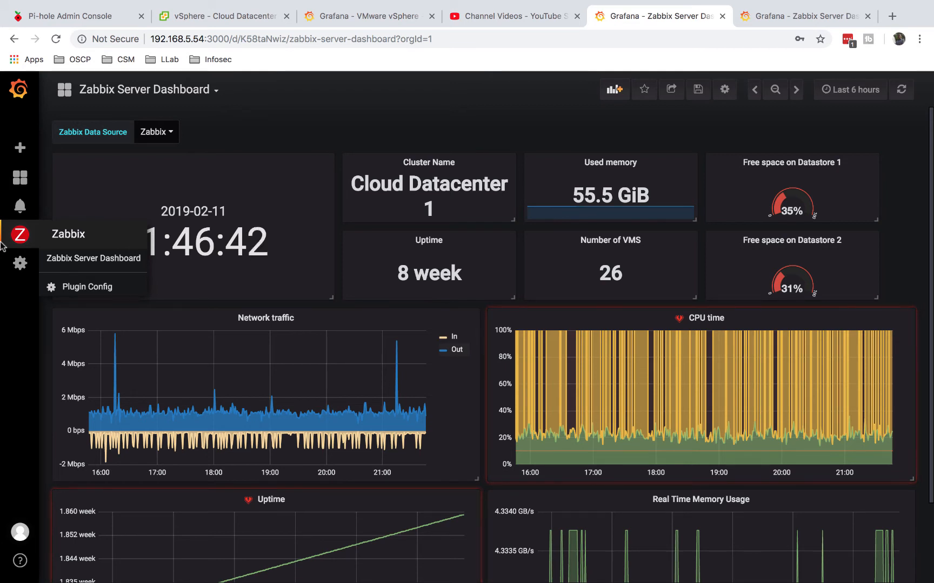
pyautogui.moveTo(118, 156)
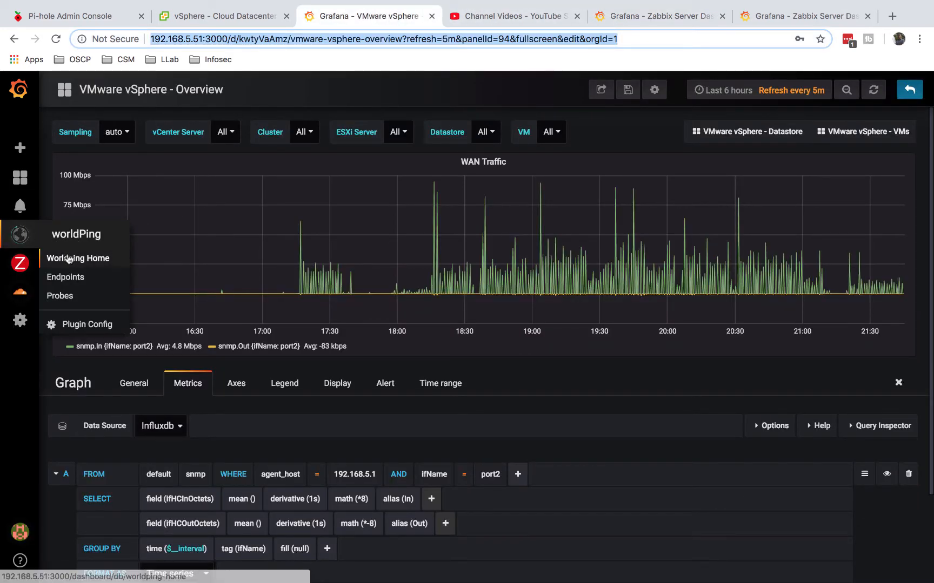
pyautogui.click(78, 258)
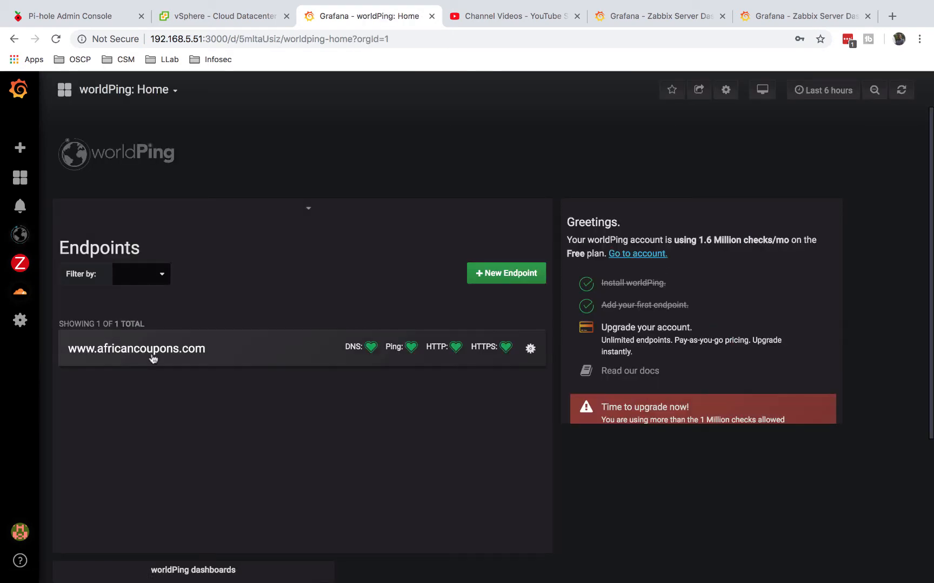
pyautogui.click(137, 349)
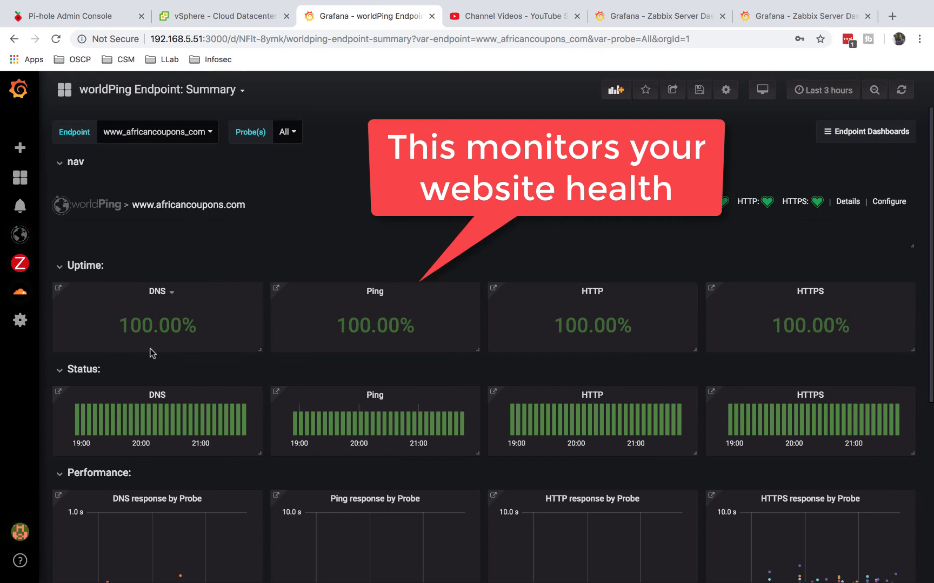
pyautogui.moveTo(299, 217)
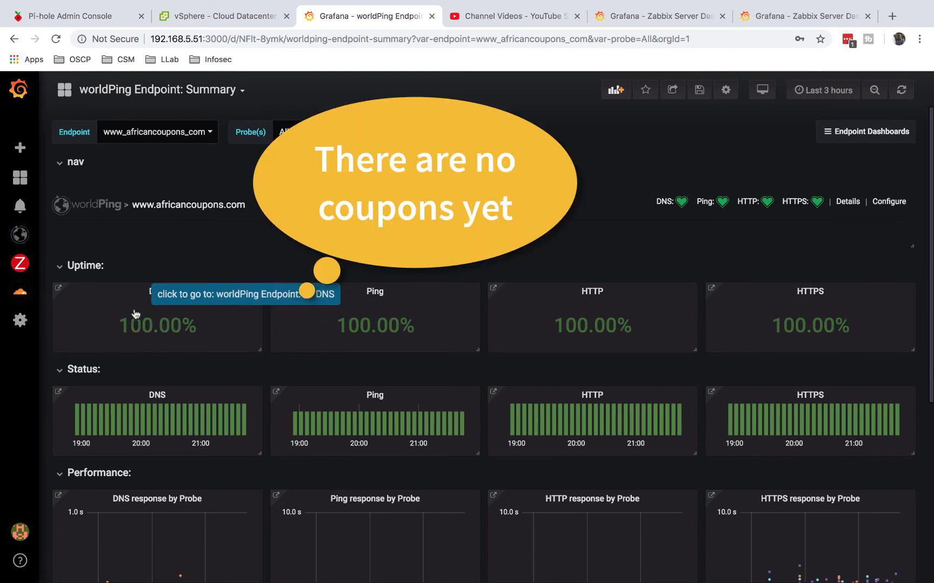
pyautogui.moveTo(278, 357)
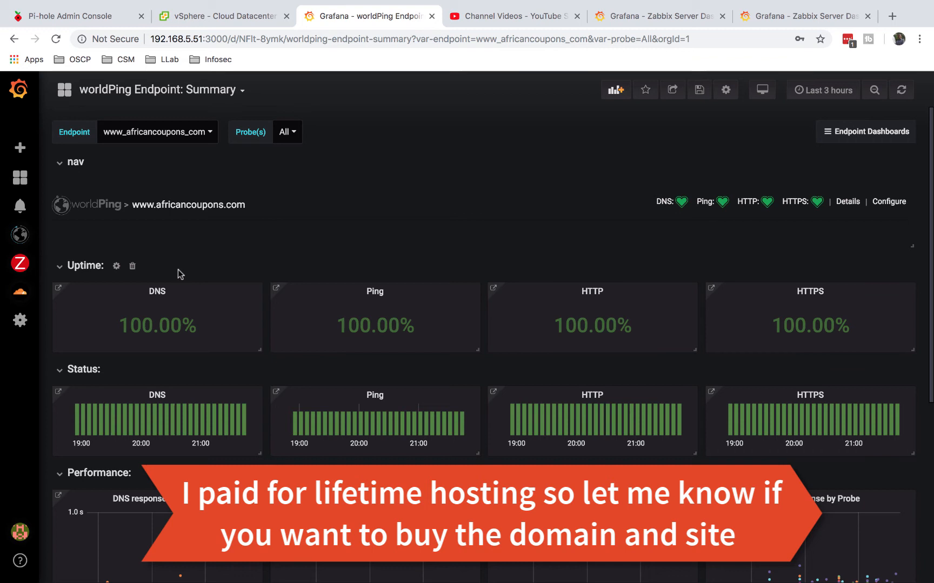
pyautogui.moveTo(378, 265)
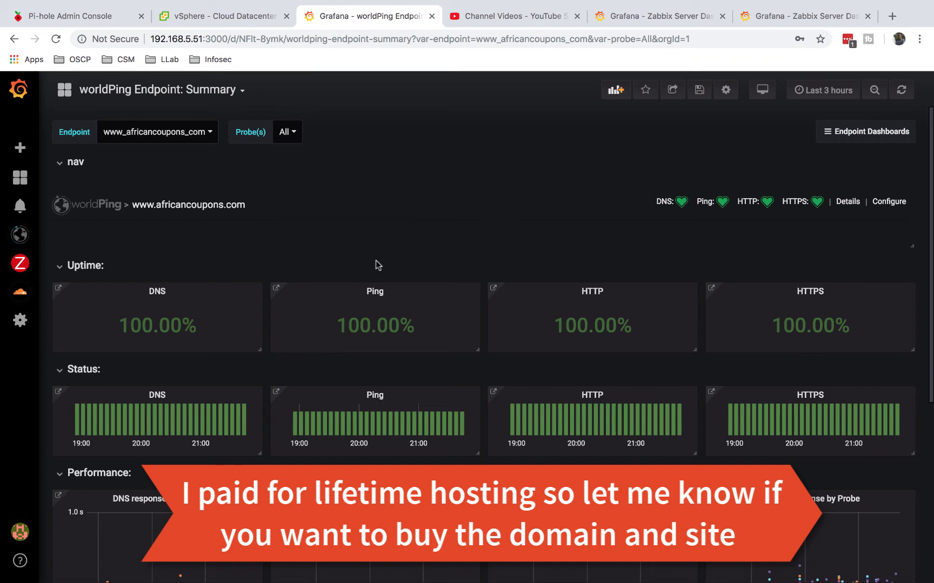
pyautogui.moveTo(485, 258)
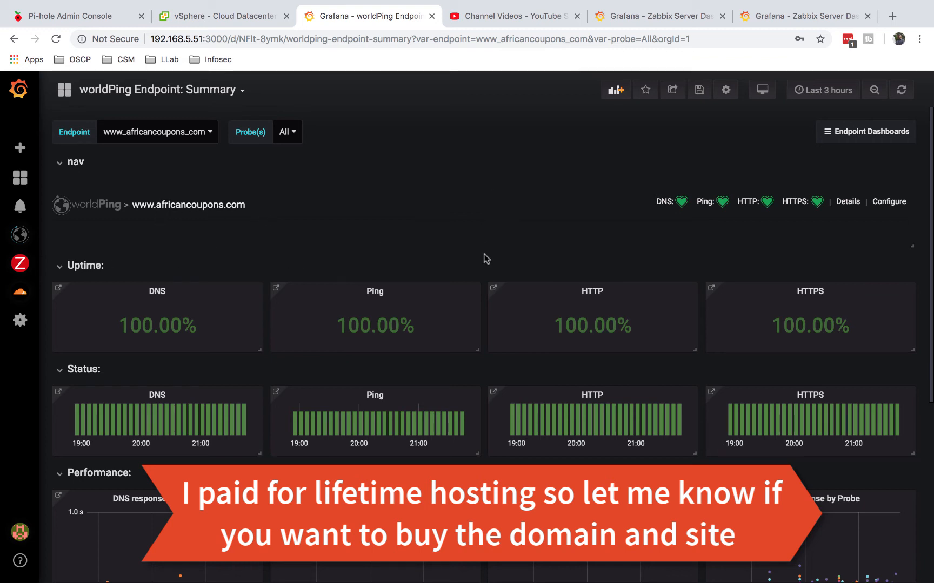
pyautogui.scroll(-3)
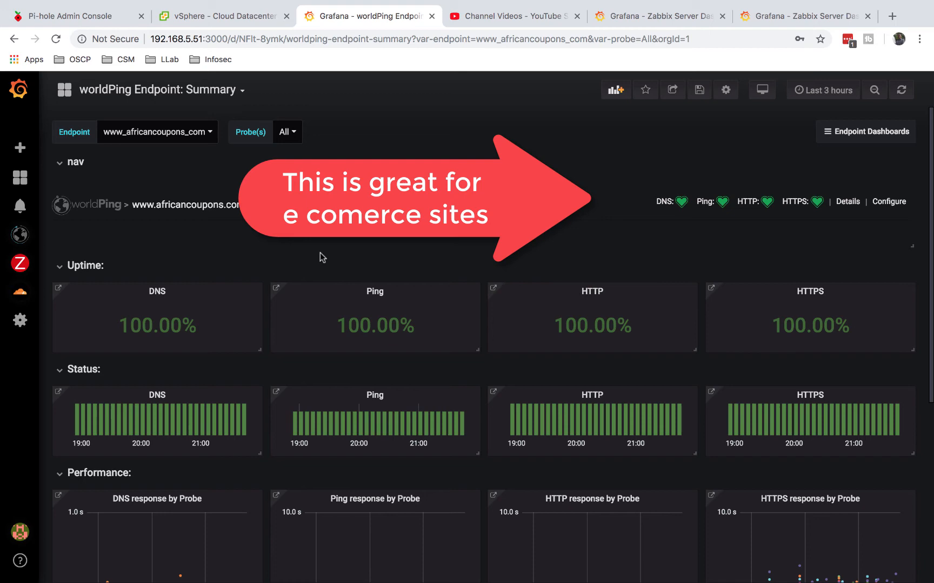
# Browse the Lahilabs tutorial blog posts before returning to the Zabbix WAN Traffic editor.
pyautogui.click(893, 15)
pyautogui.write('https://www.lahilabs.com')
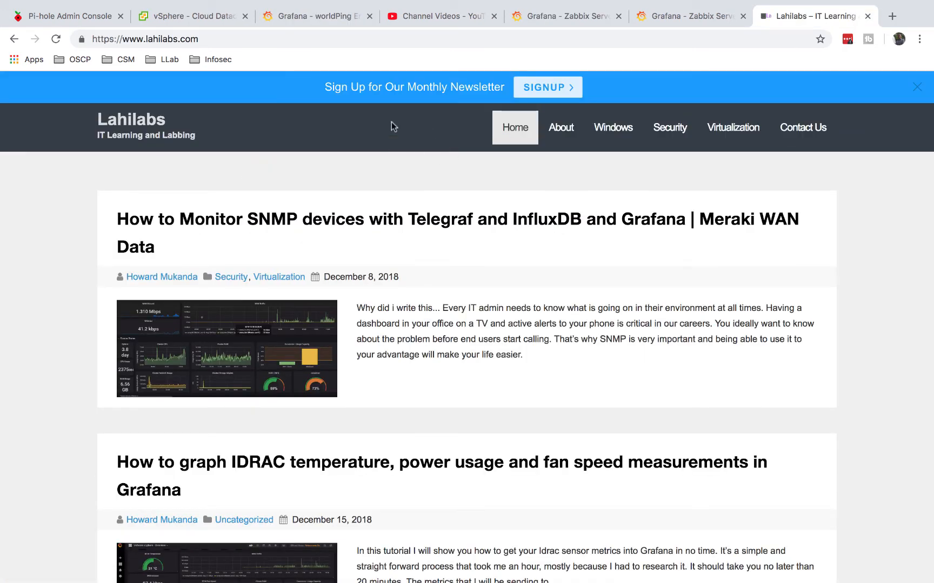
pyautogui.moveTo(212, 475)
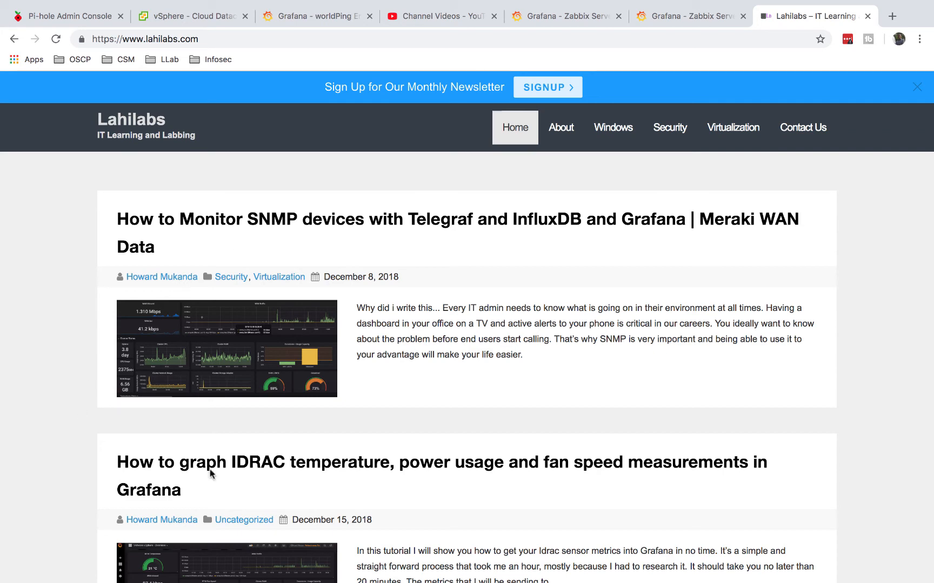
pyautogui.moveTo(391, 258)
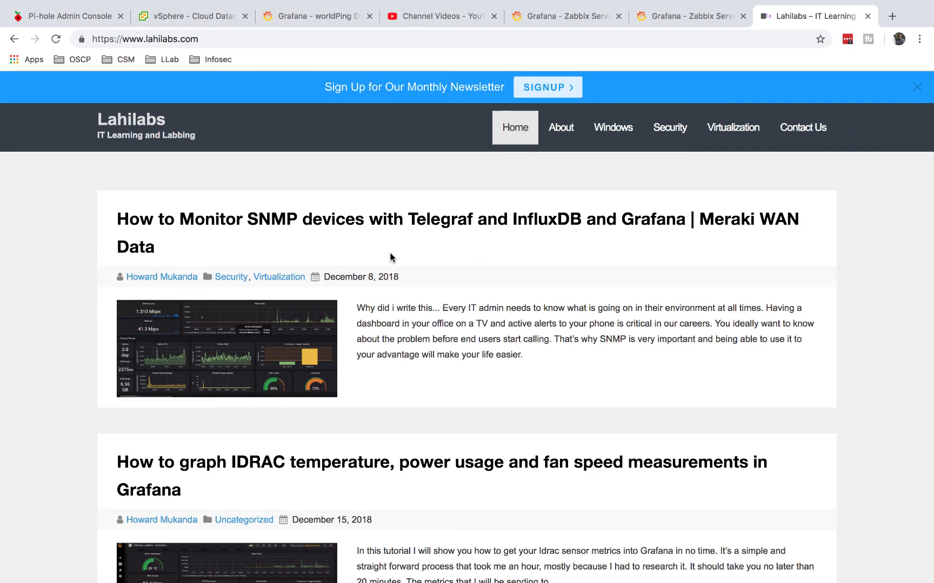
pyautogui.scroll(-3)
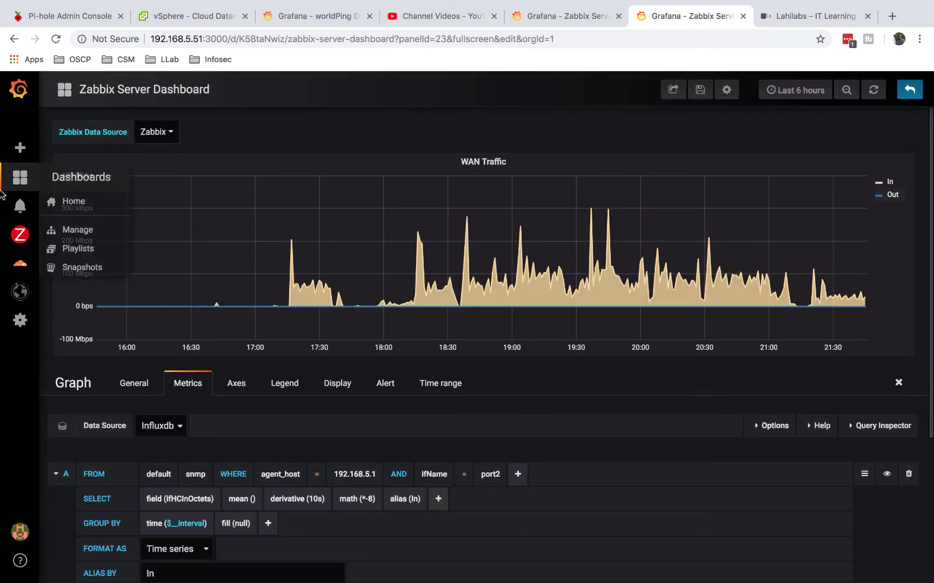
# View the africancoupons.com Cloudflare Zones graphs and the browser's 'Not Secure' connection details for the site.
pyautogui.click(316, 15)
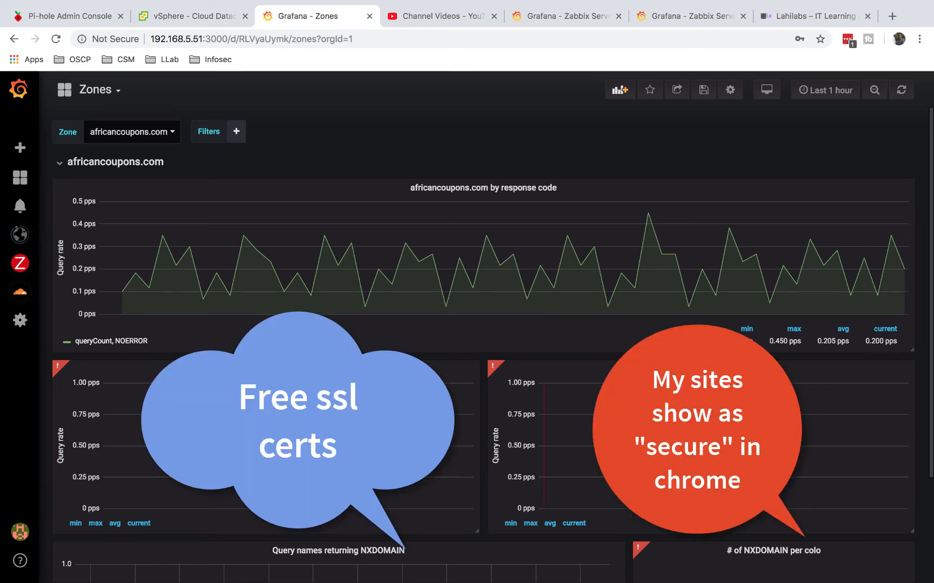
pyautogui.moveTo(532, 220)
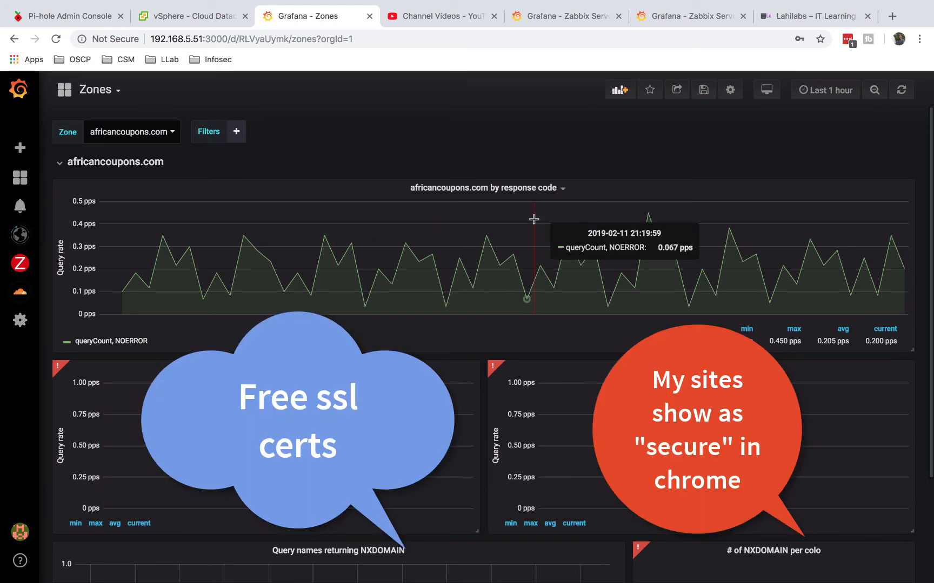
pyautogui.moveTo(99, 39)
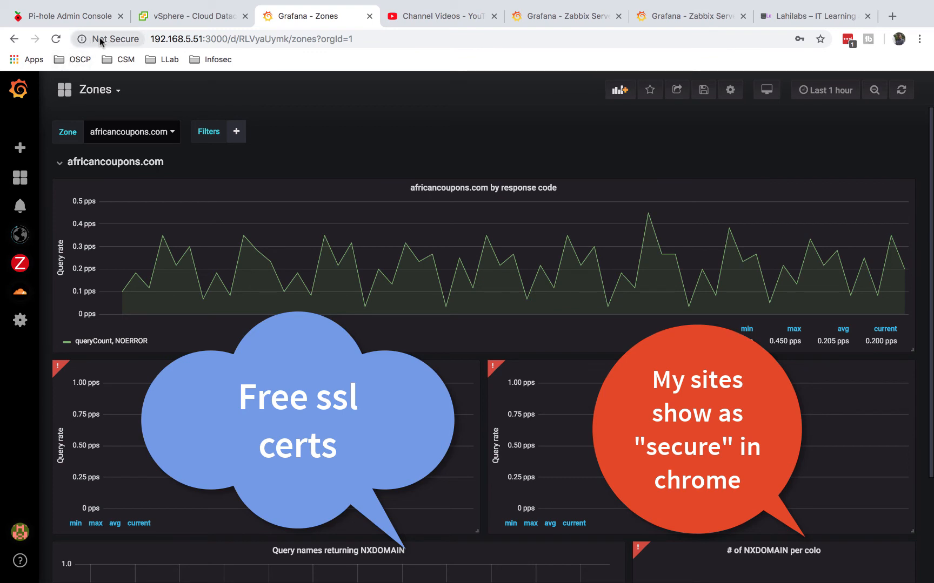
pyautogui.click(106, 39)
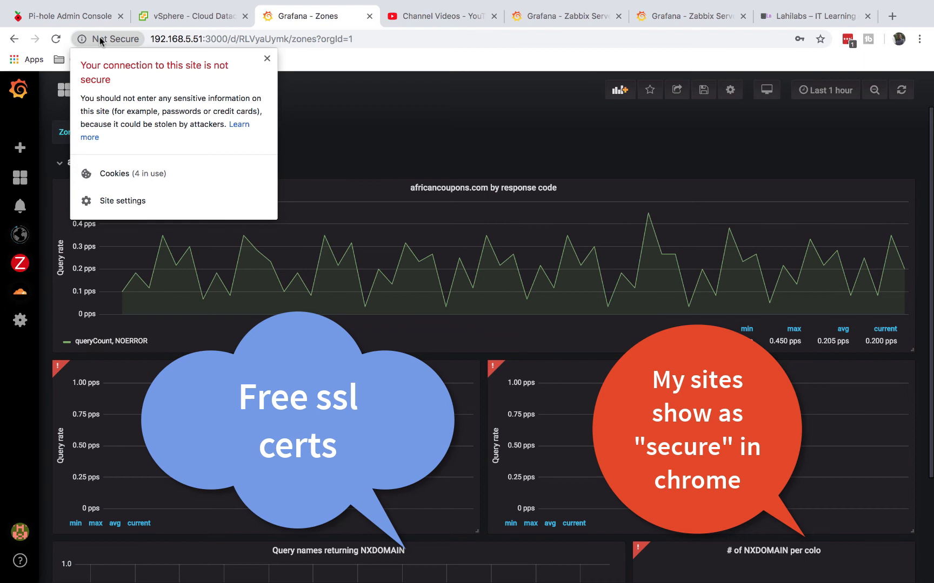
pyautogui.moveTo(9, 203)
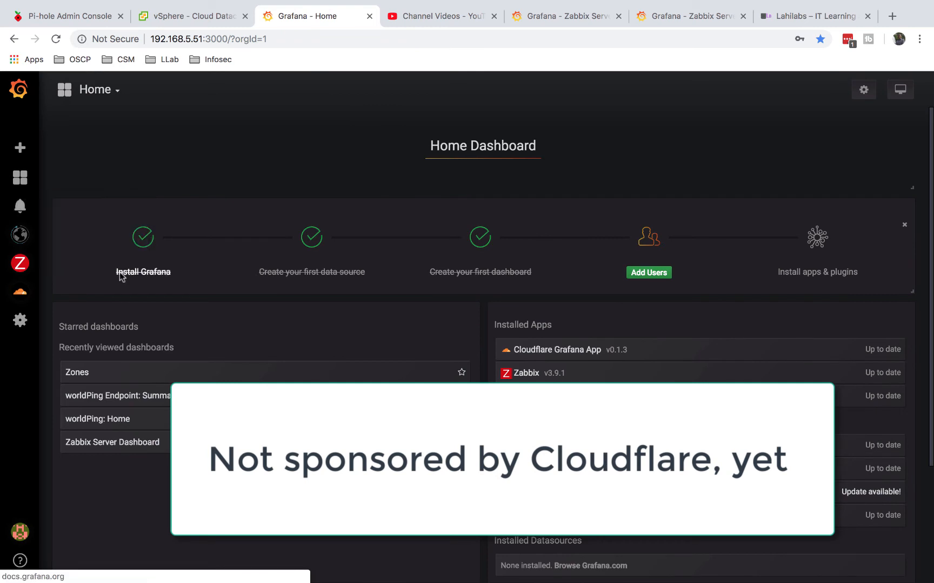
pyautogui.click(20, 561)
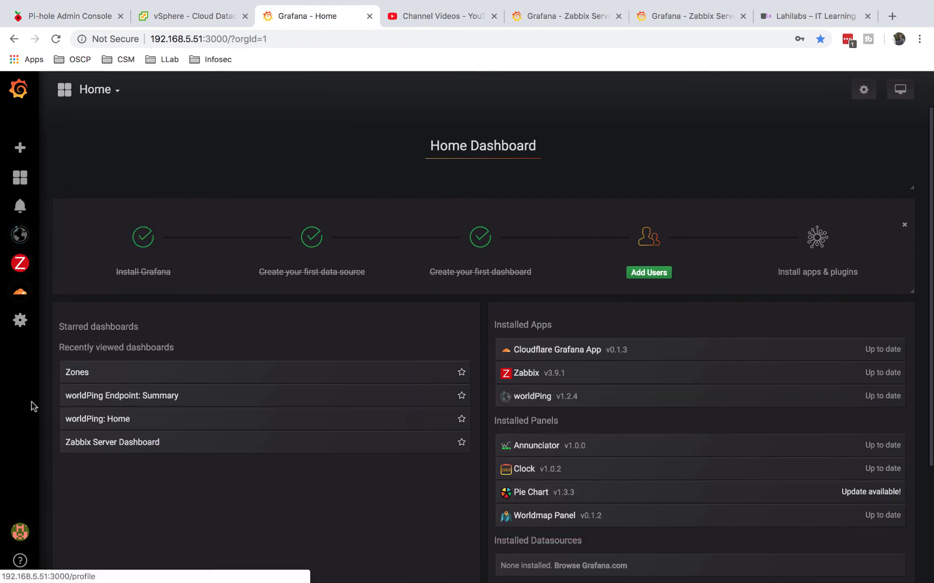
pyautogui.click(19, 320)
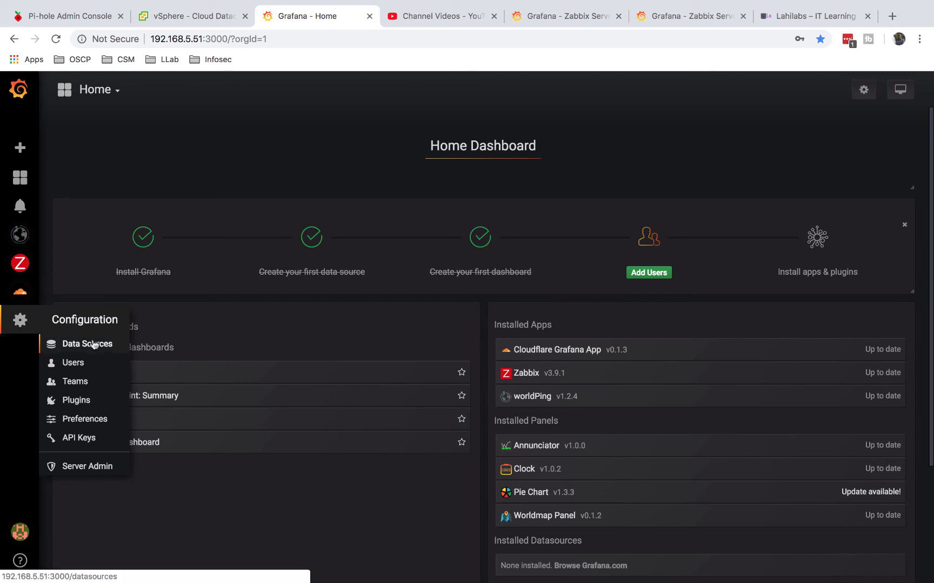
pyautogui.click(87, 345)
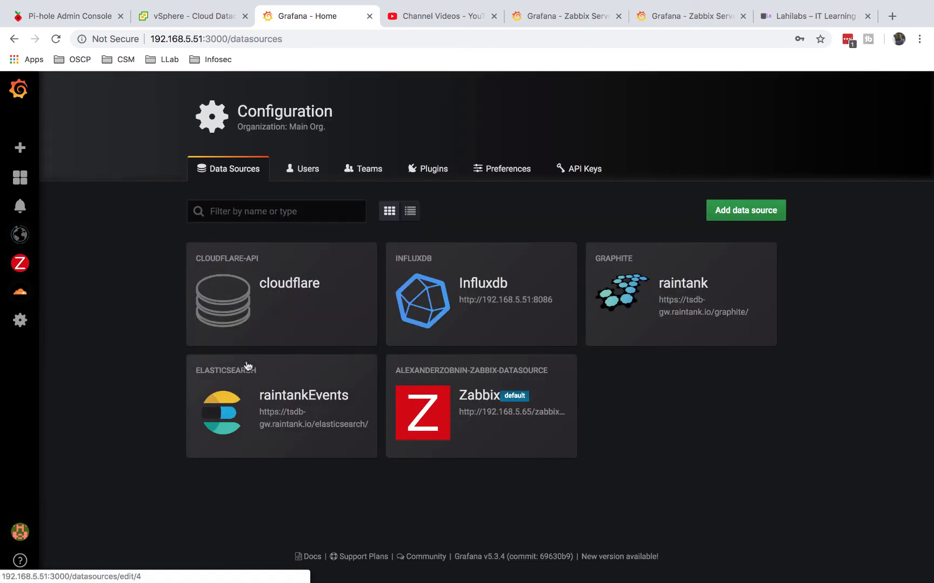
pyautogui.moveTo(656, 366)
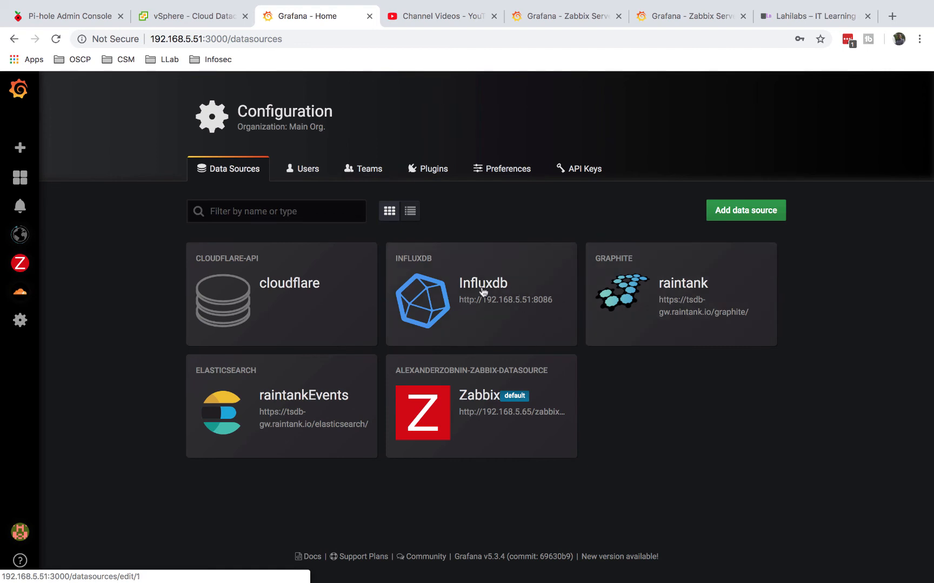
pyautogui.click(481, 291)
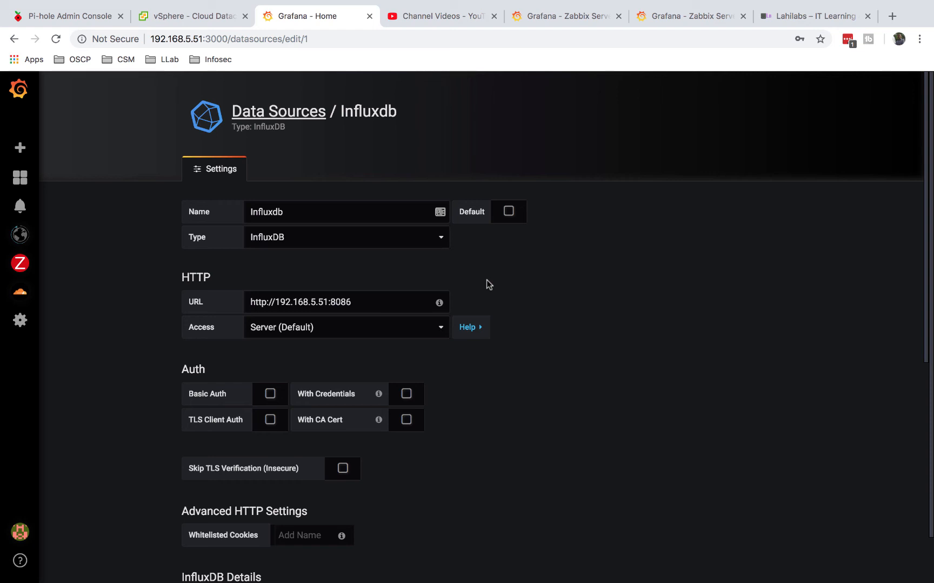
pyautogui.moveTo(283, 316)
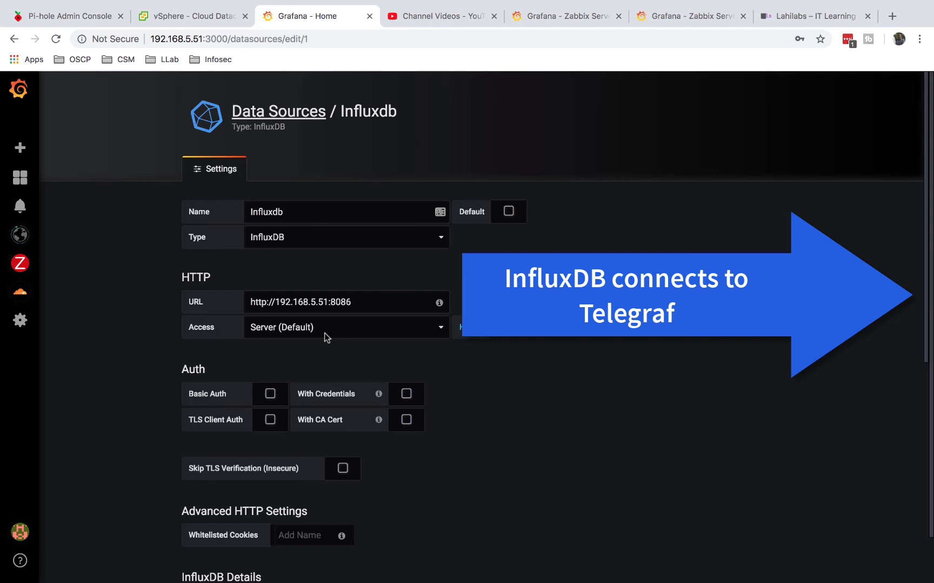
pyautogui.moveTo(49, 184)
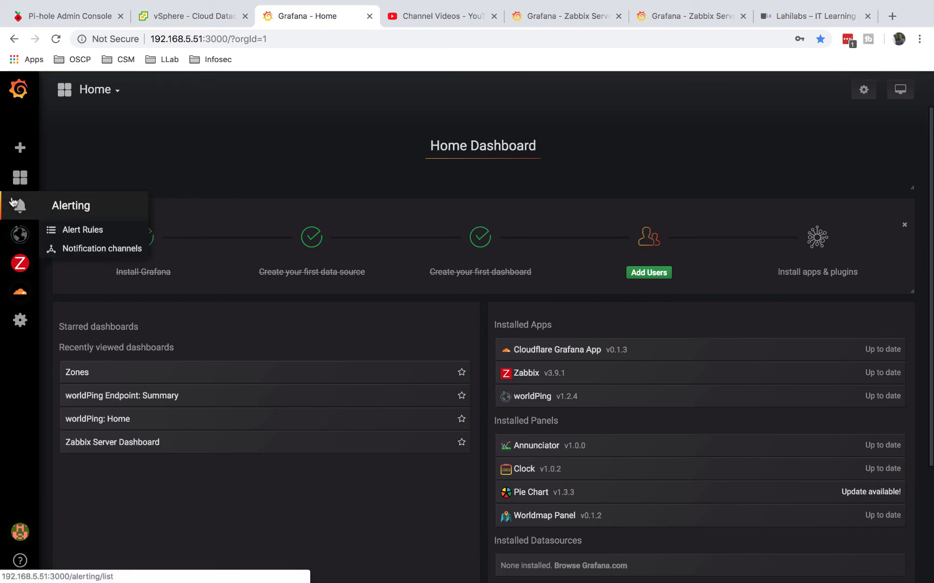
pyautogui.click(20, 177)
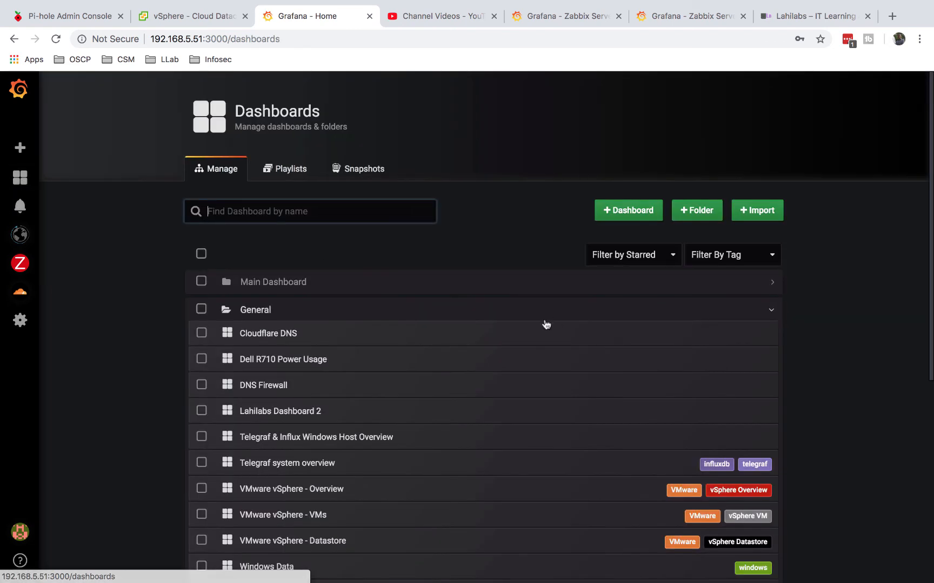
pyautogui.scroll(-3)
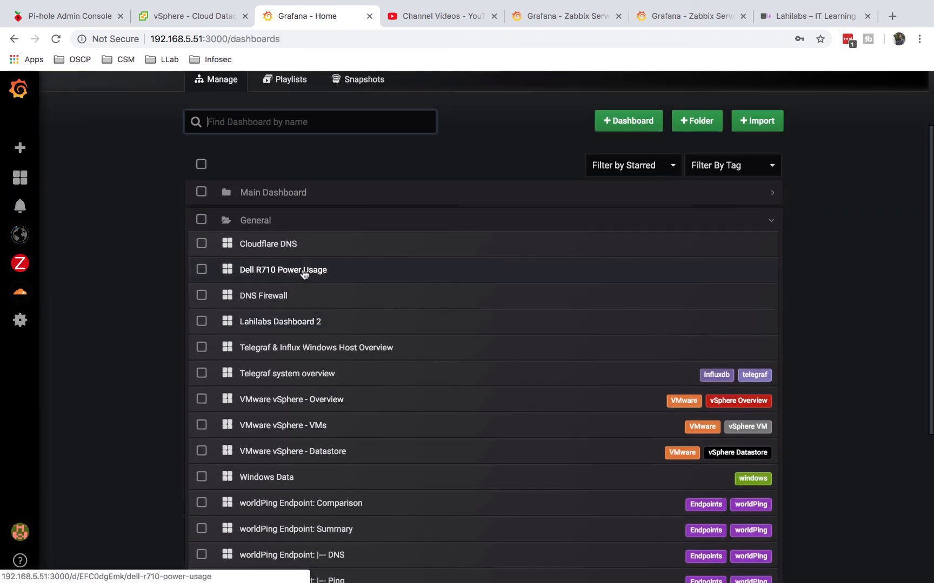
pyautogui.click(283, 270)
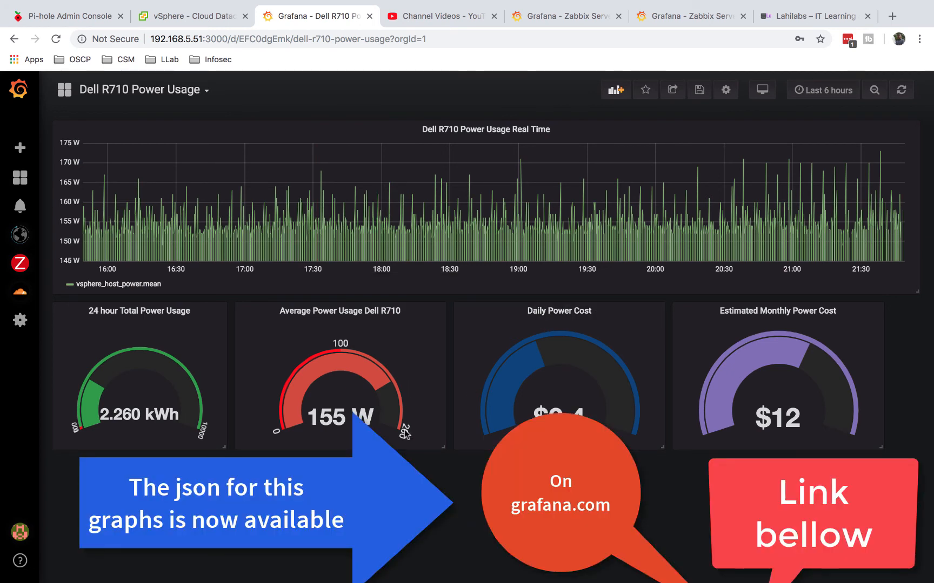
pyautogui.click(556, 130)
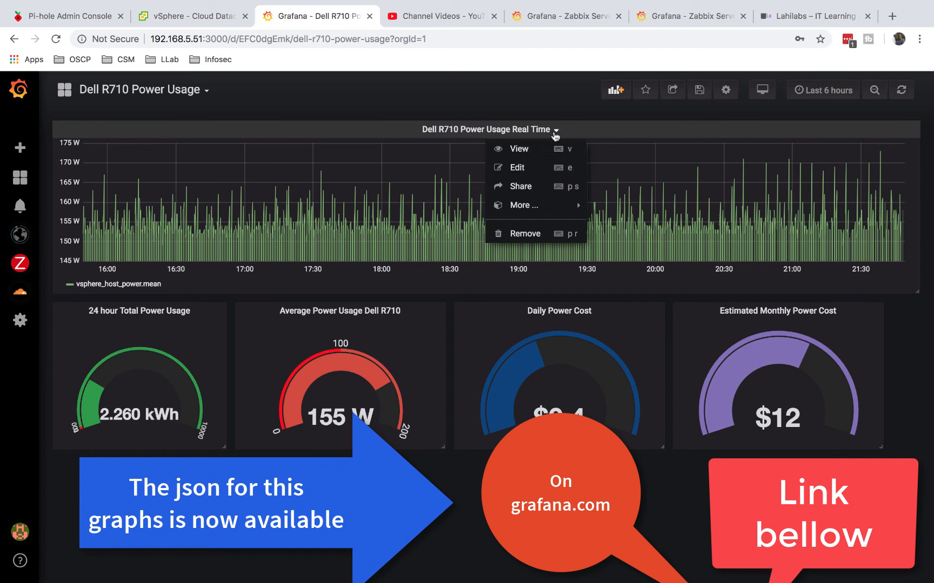
pyautogui.click(517, 168)
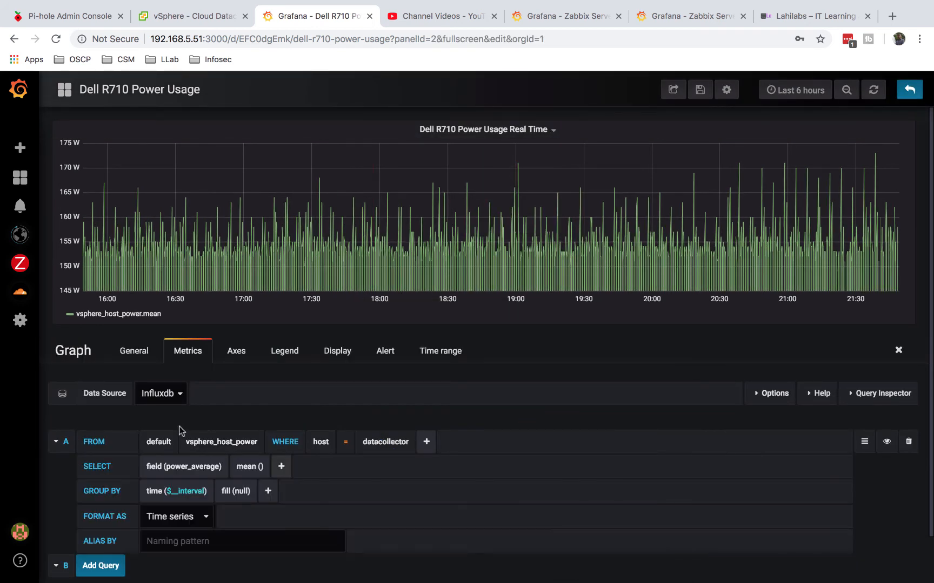
pyautogui.moveTo(123, 472)
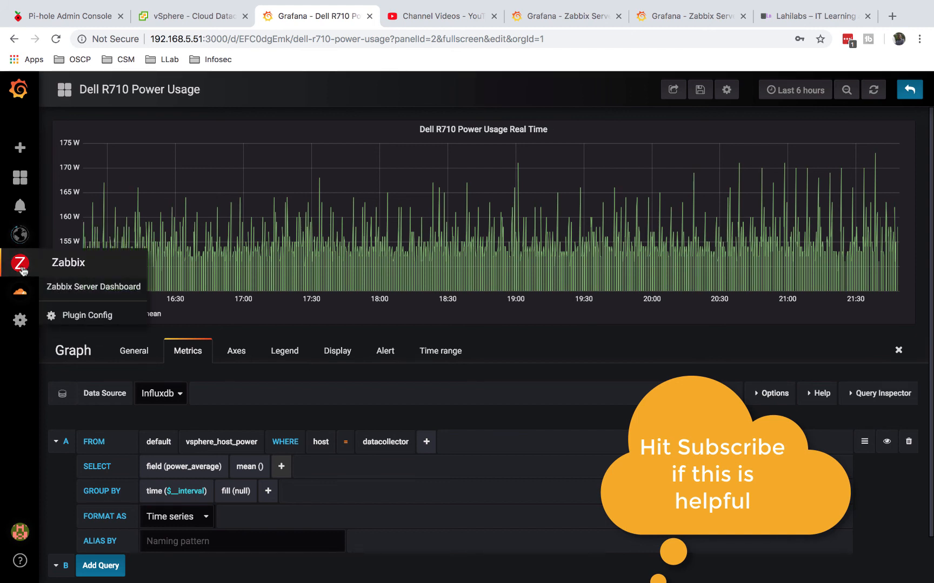
pyautogui.moveTo(20, 234)
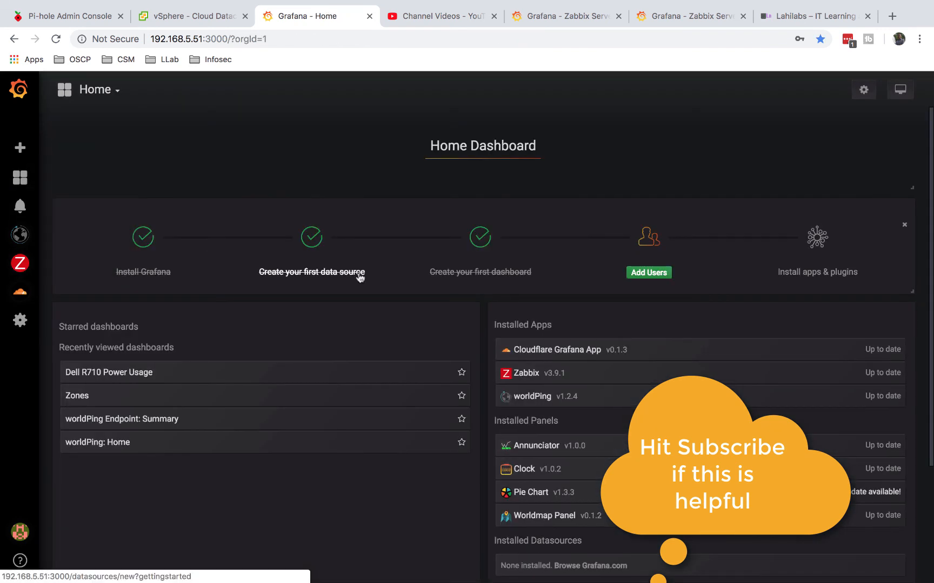
pyautogui.moveTo(144, 431)
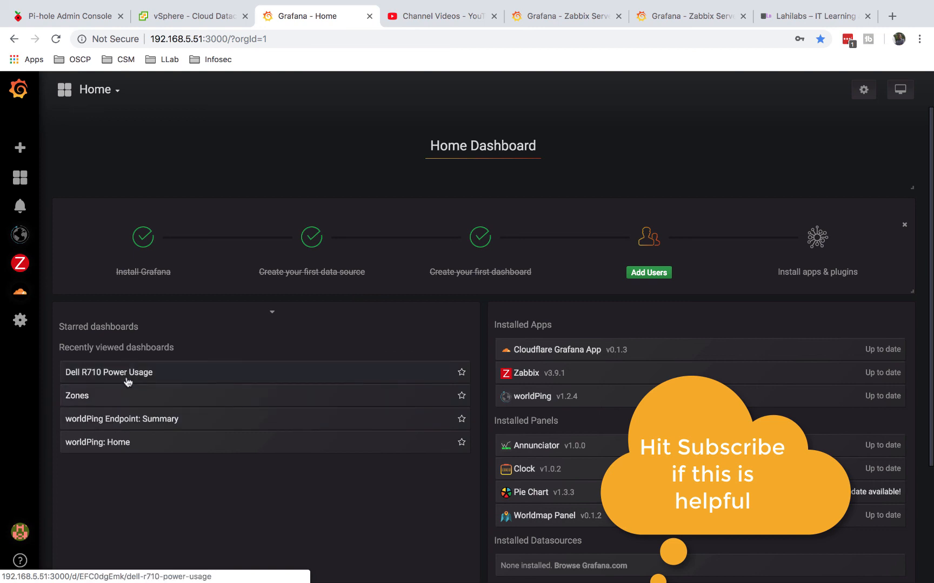
pyautogui.moveTo(141, 377)
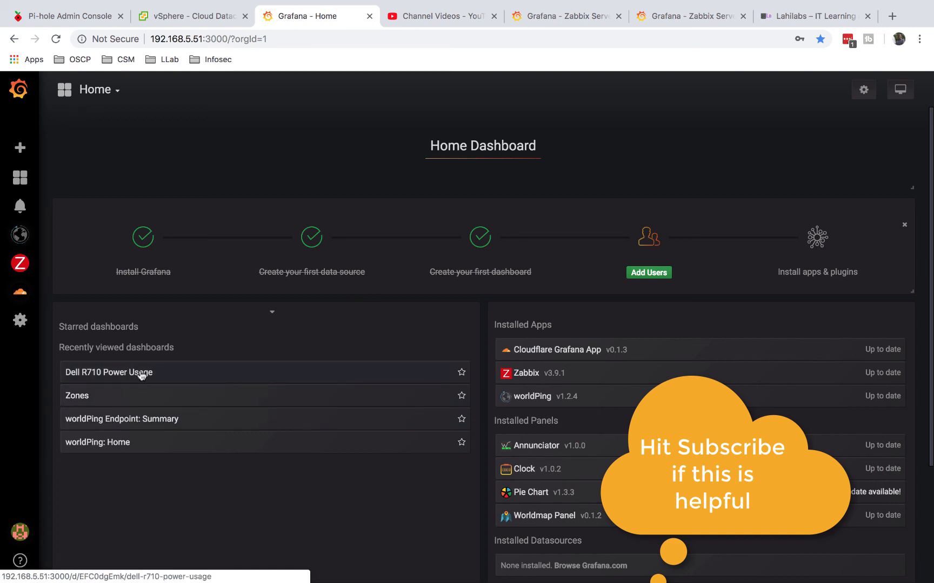
# Revisit the Dell R710 Power Usage dashboard from Recently viewed, then return to the Home dashboard.
pyautogui.click(109, 372)
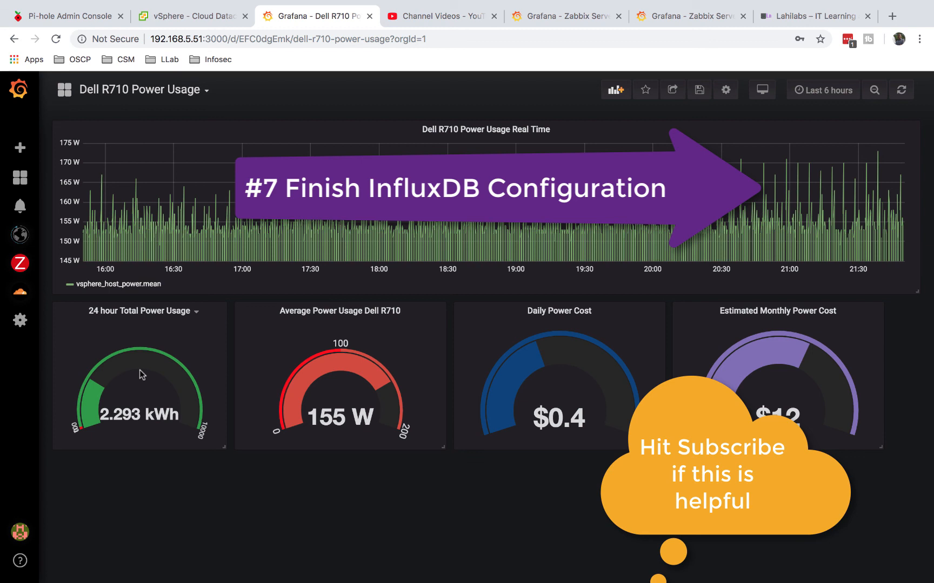
pyautogui.click(19, 177)
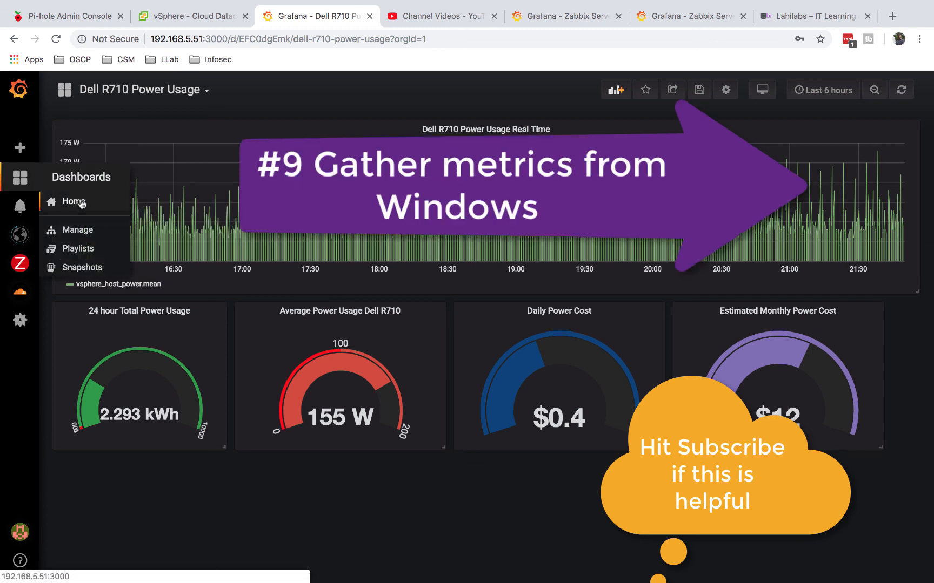
pyautogui.click(69, 201)
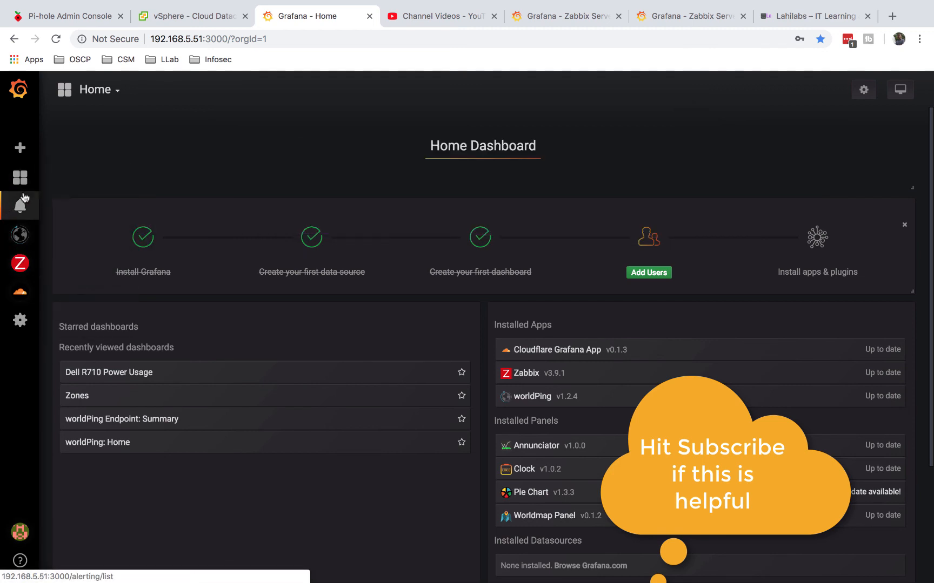
# From Dashboards > Manage, open the VMware vSphere - Overview dashboard.
pyautogui.click(21, 177)
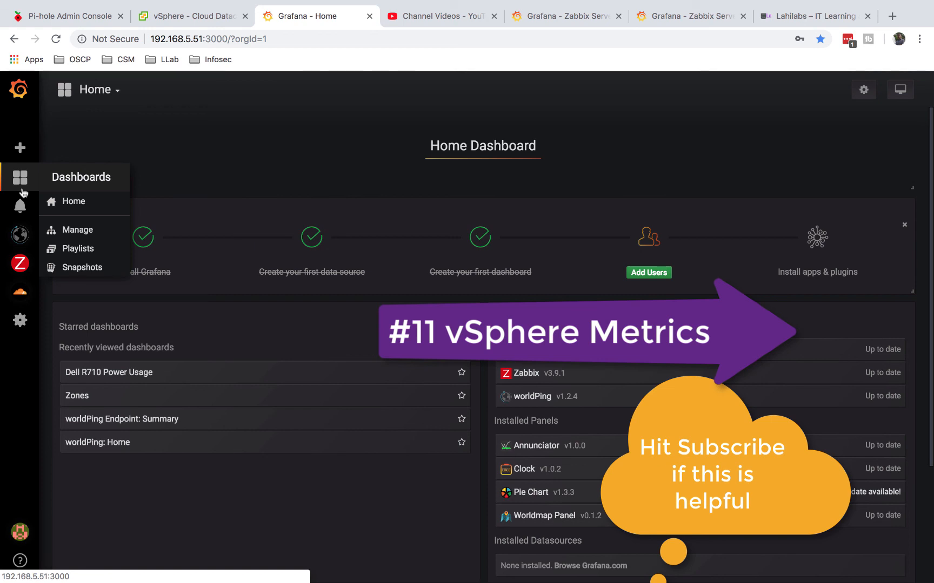
pyautogui.click(78, 230)
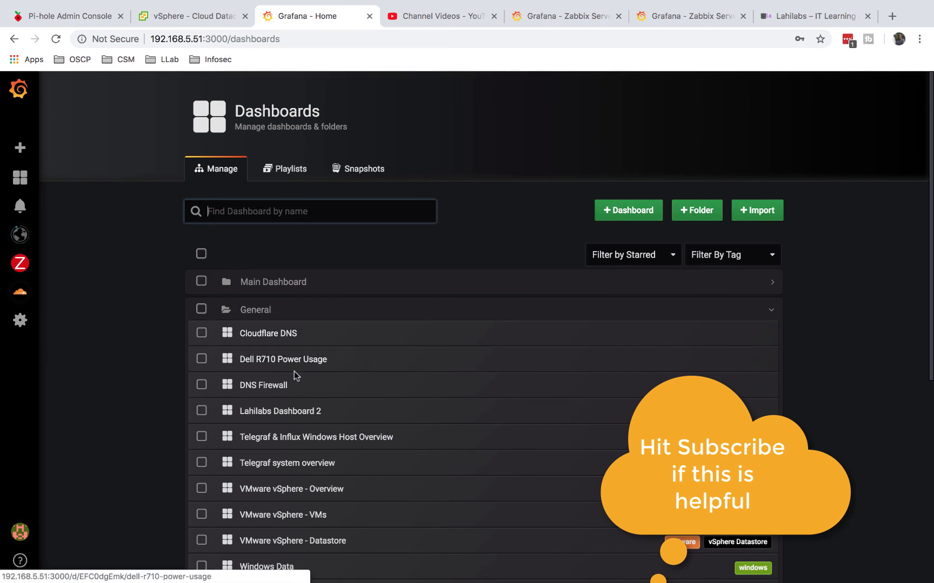
pyautogui.scroll(-3)
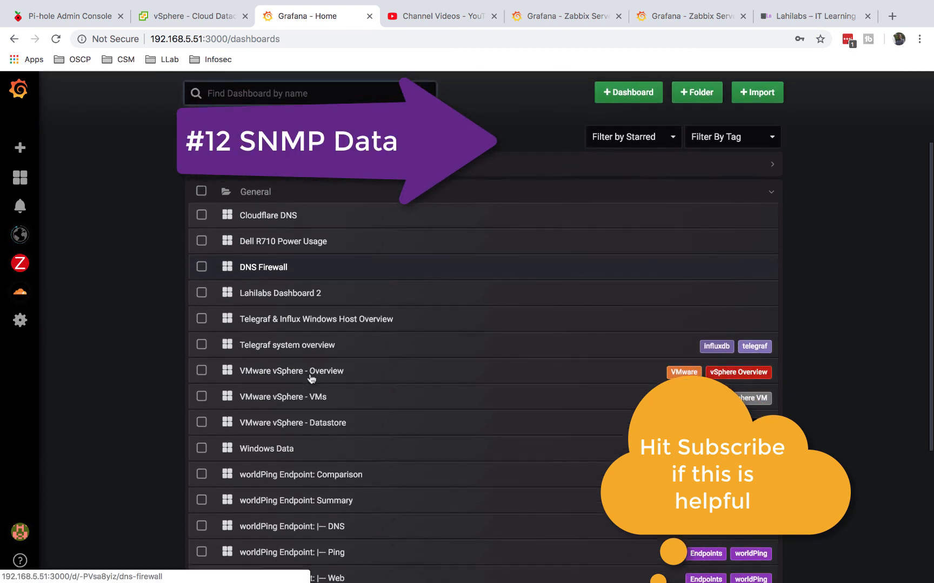
pyautogui.click(292, 371)
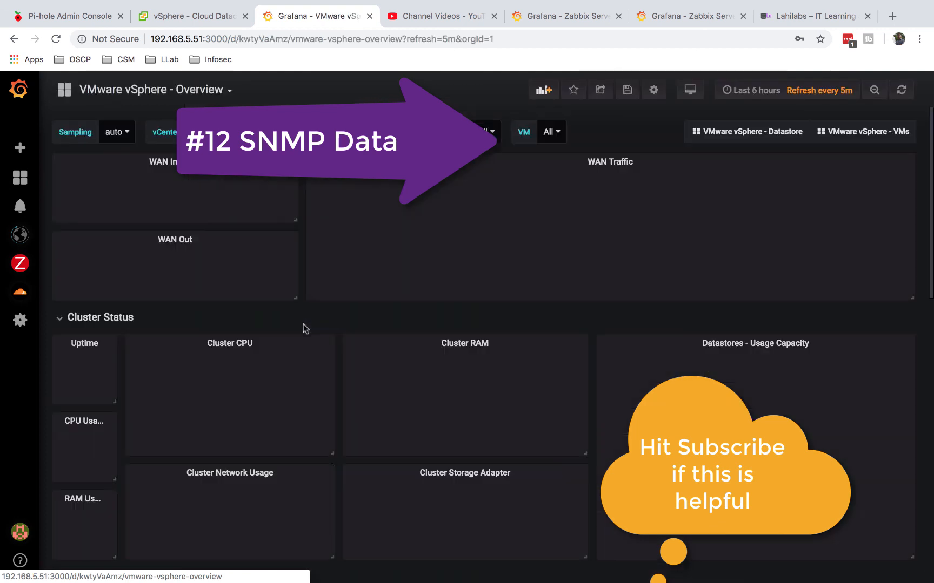